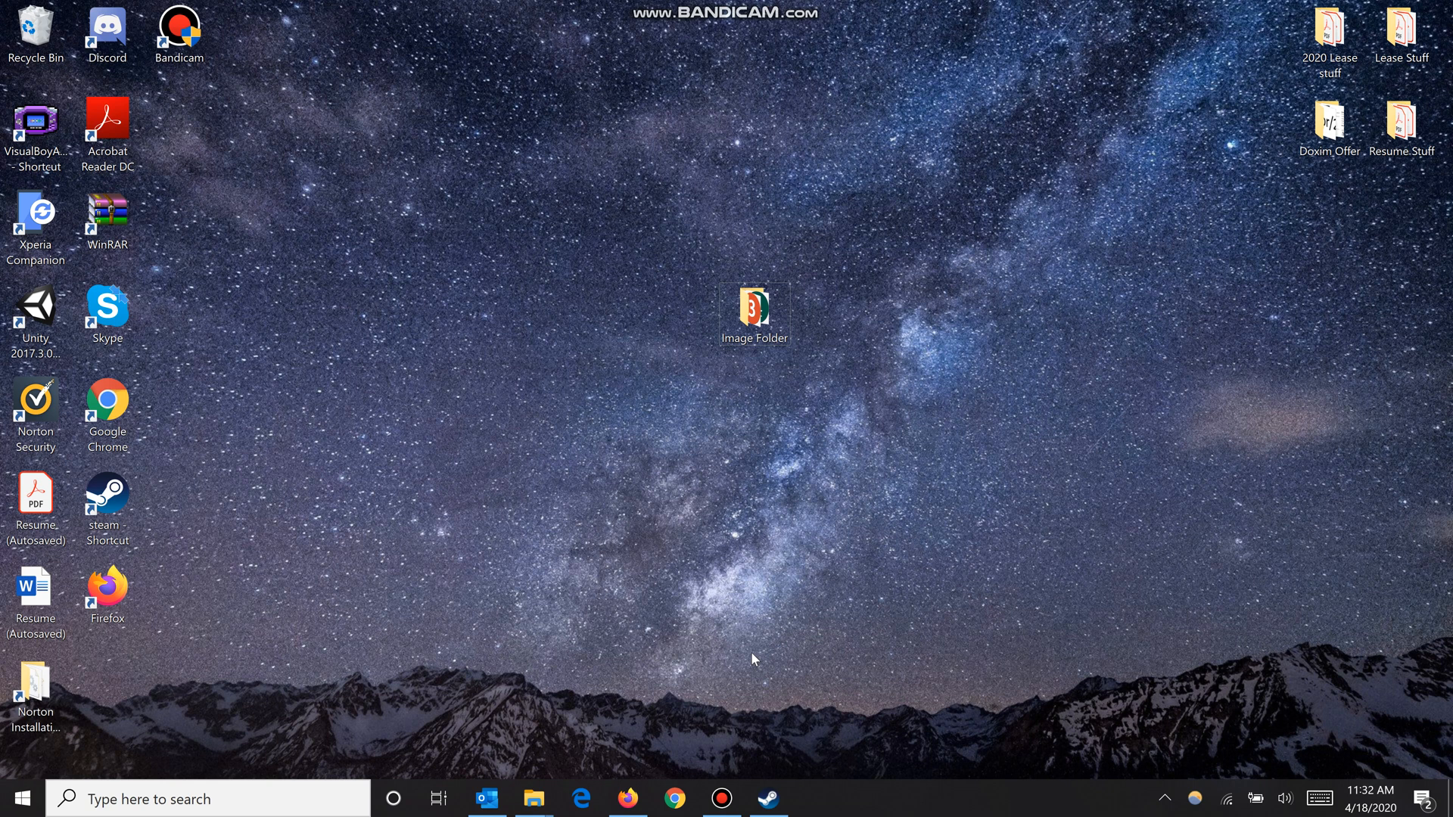
pyautogui.moveTo(703, 409)
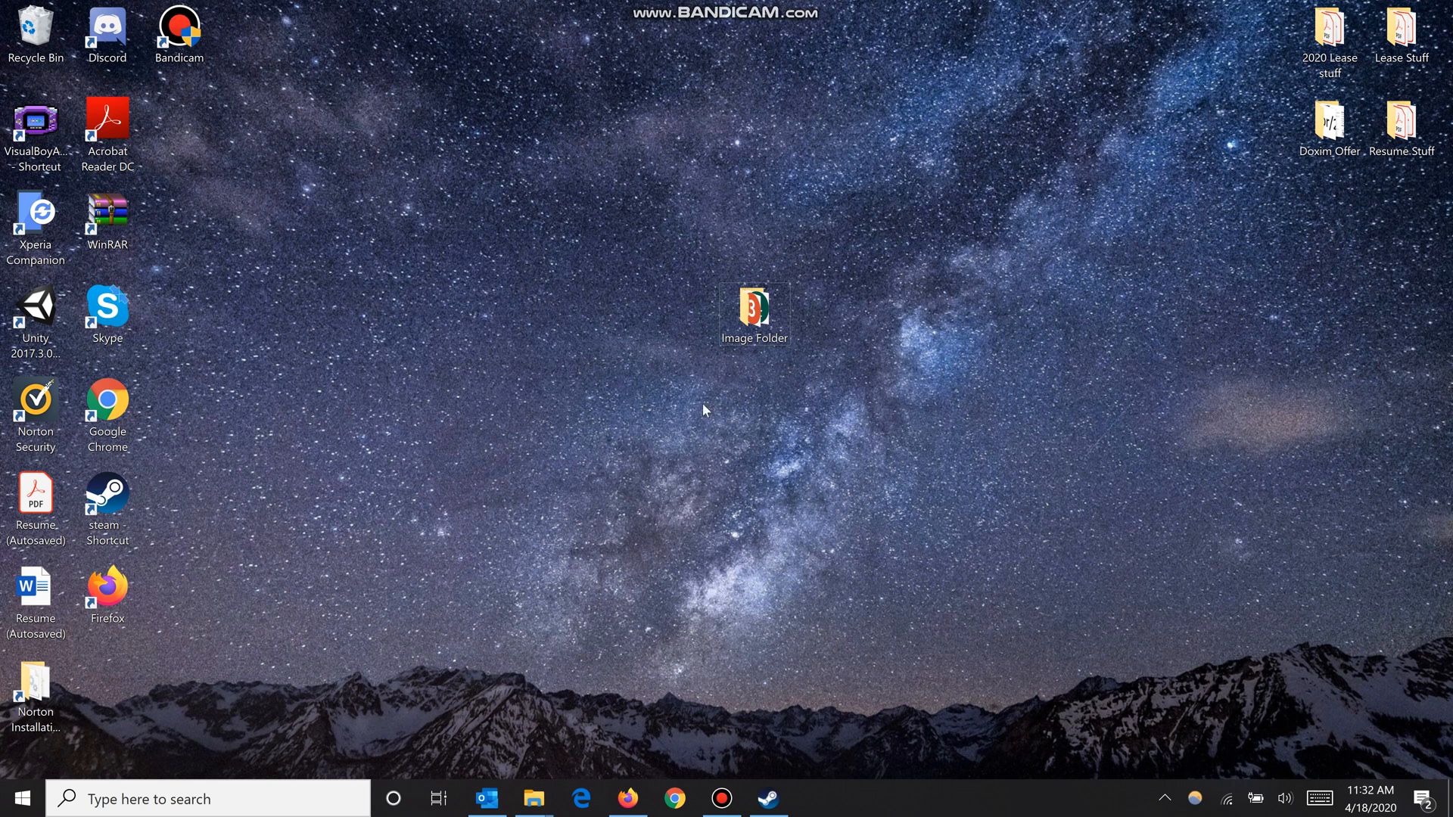
pyautogui.moveTo(763, 359)
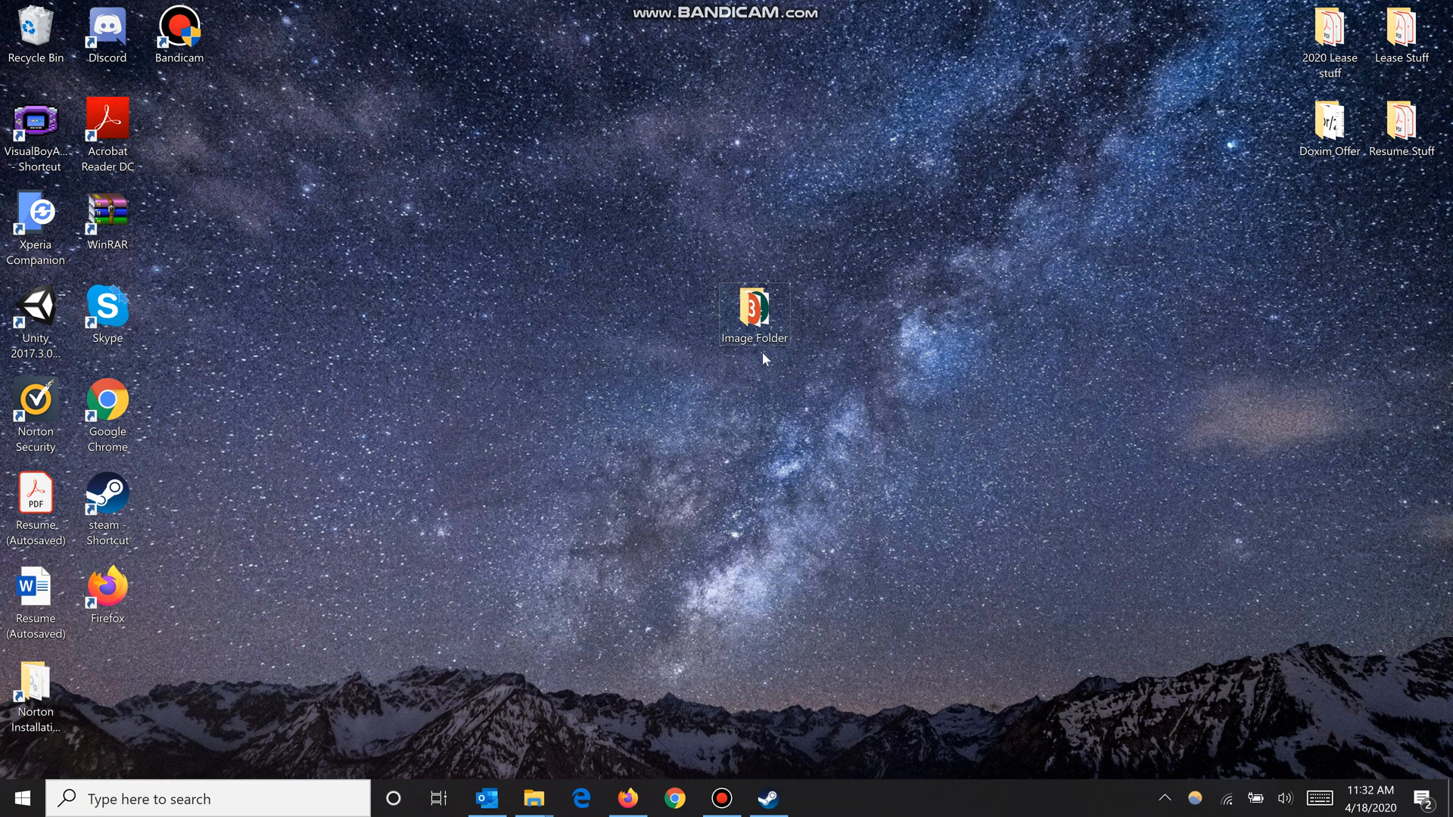
# Open the Image Folder shortcut to list Images 2, 3, 4 and 5.
pyautogui.click(753, 309)
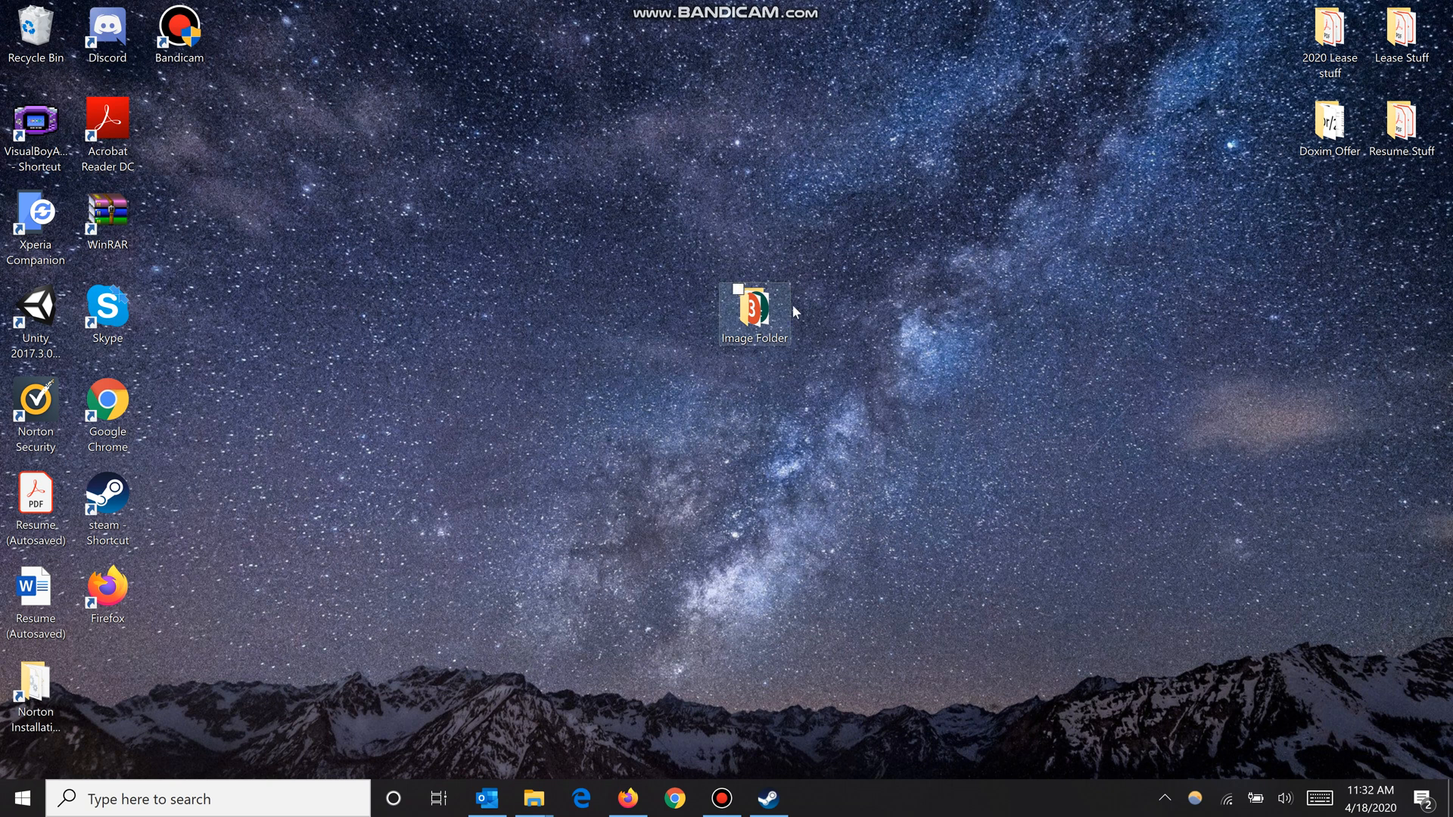
pyautogui.doubleClick(754, 311)
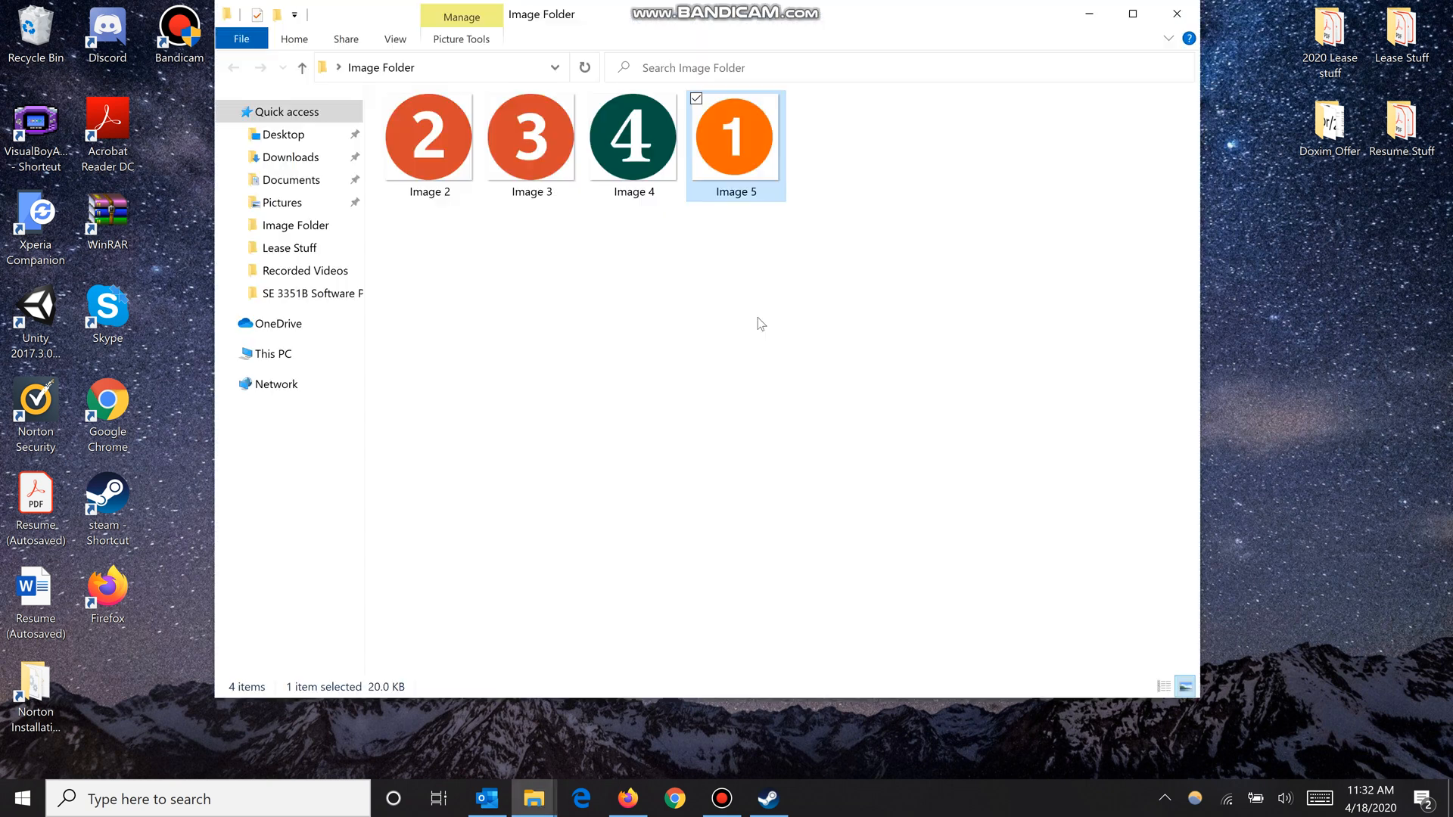
pyautogui.moveTo(466, 198)
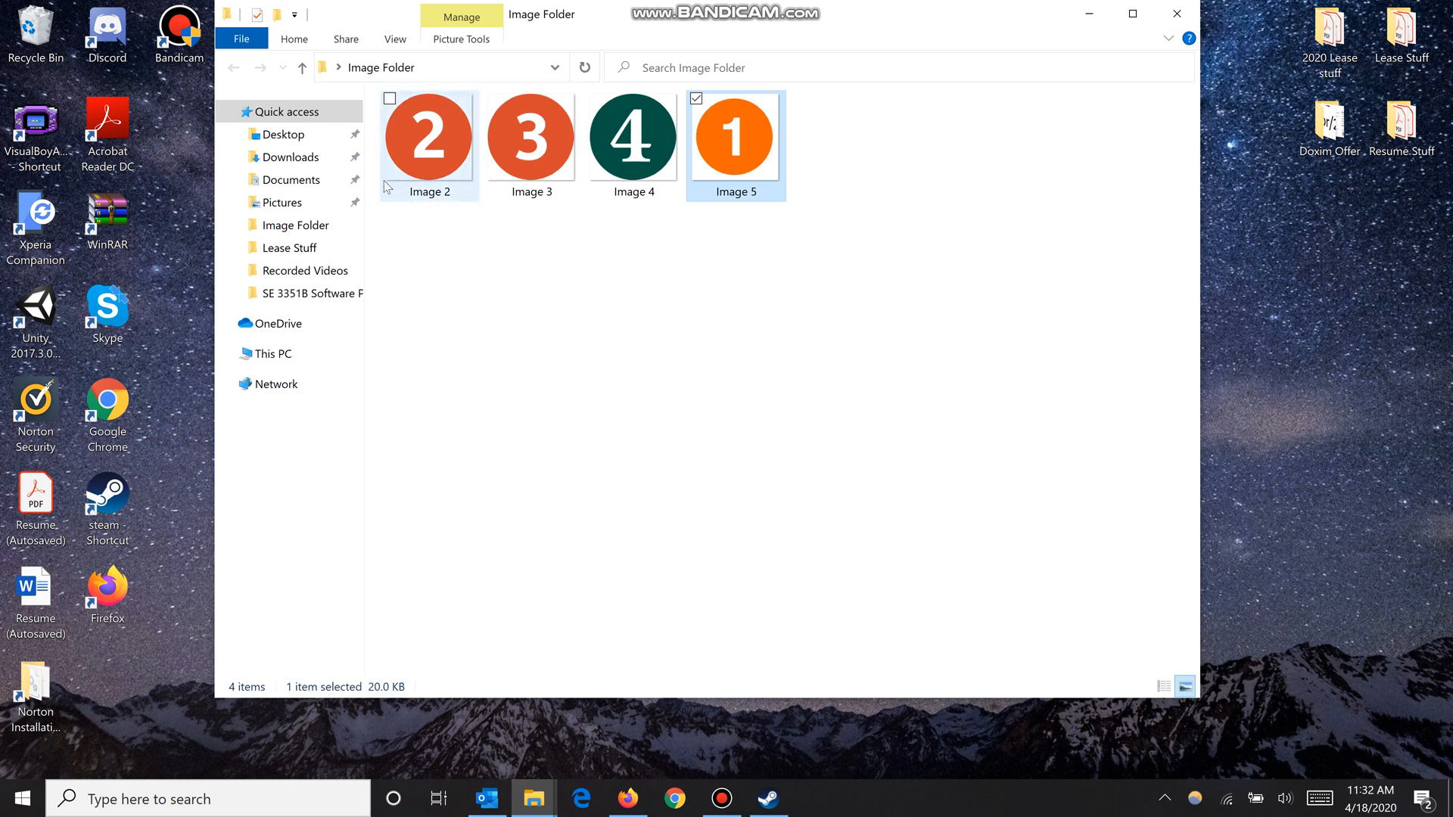
pyautogui.moveTo(381, 191)
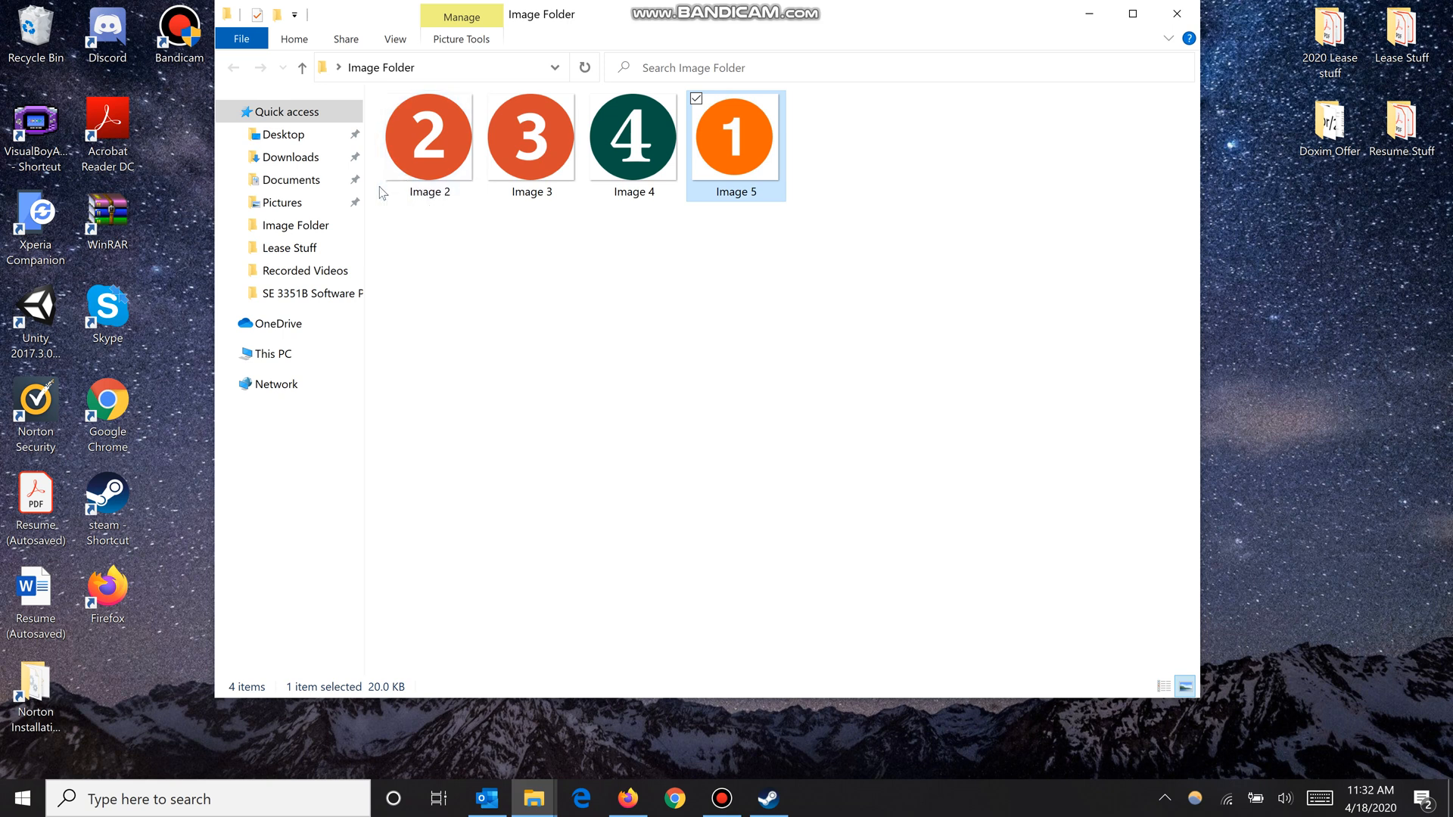
pyautogui.moveTo(593, 169)
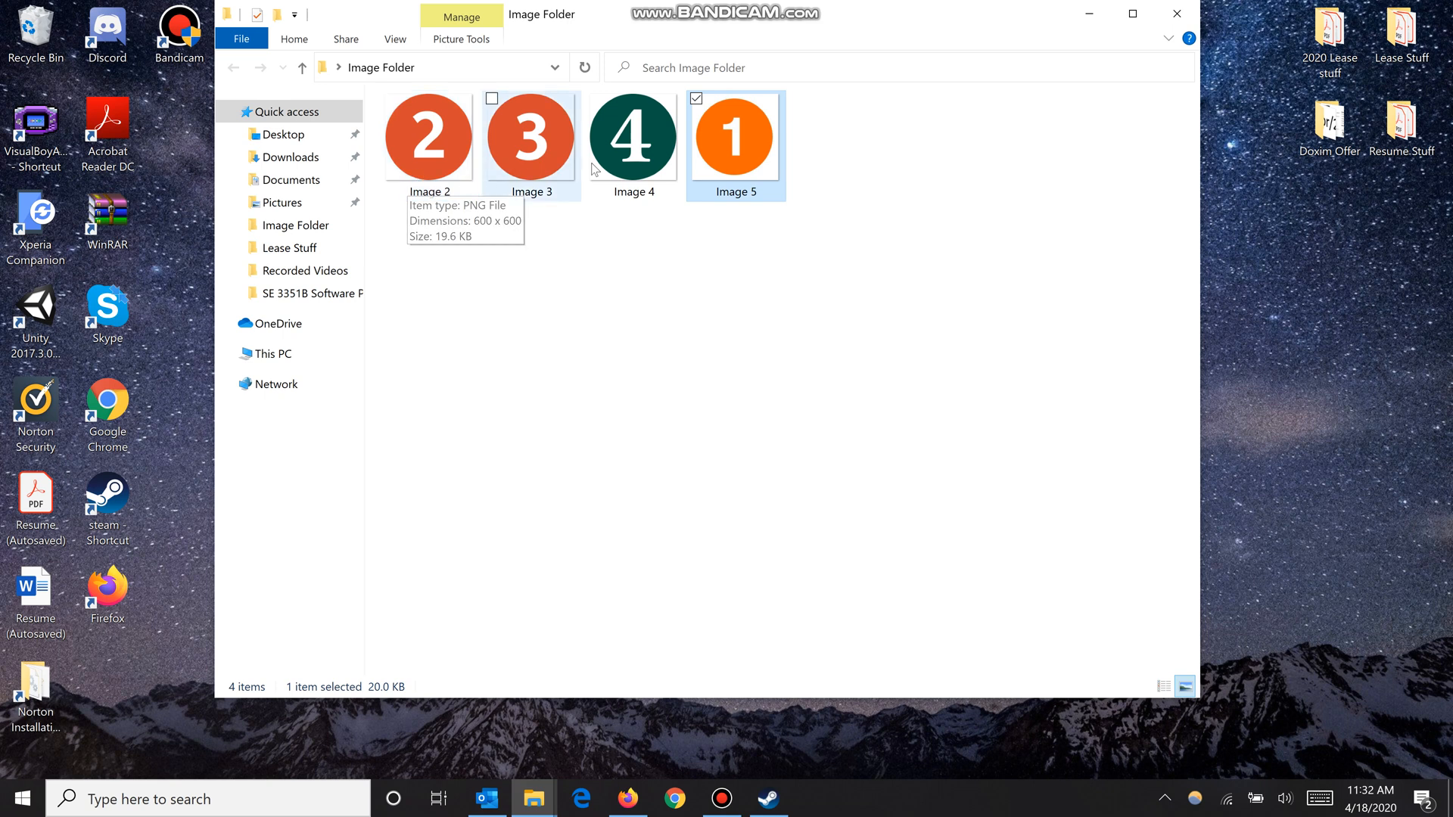
pyautogui.moveTo(653, 159)
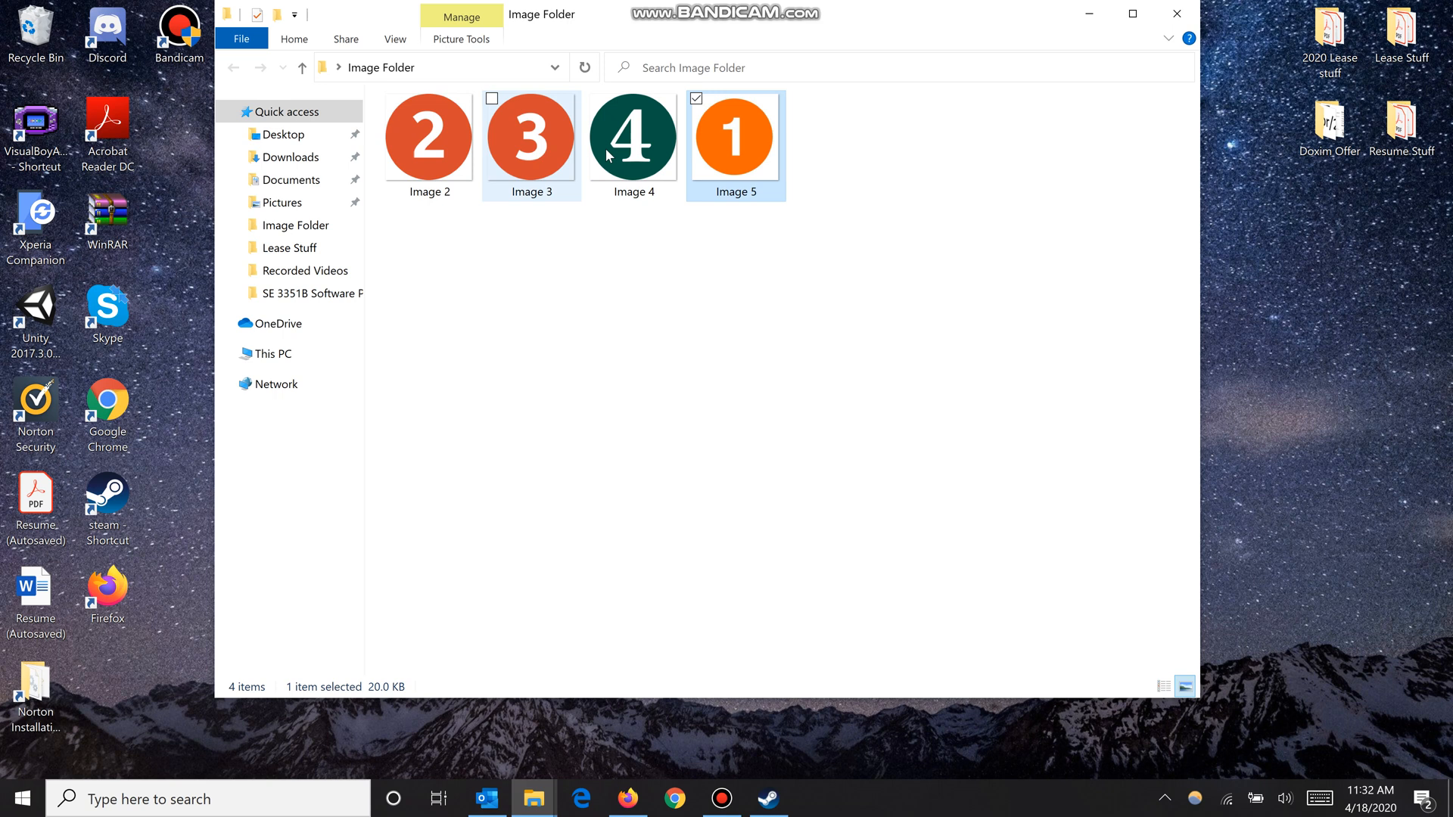
pyautogui.moveTo(739, 154)
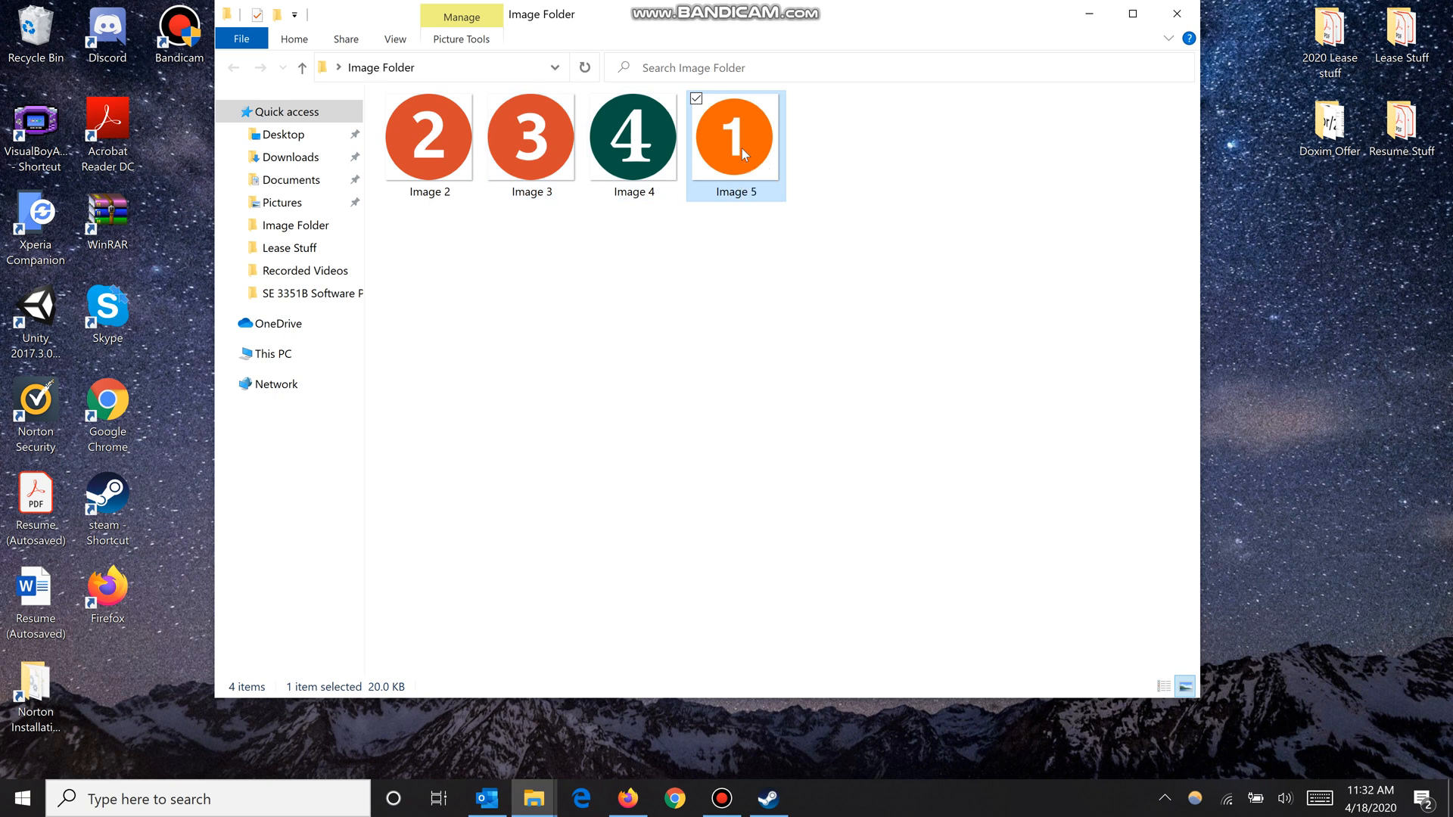
# Rename Image 5, the orange circle numbered 1, to Image 1.
pyautogui.rightClick(734, 139)
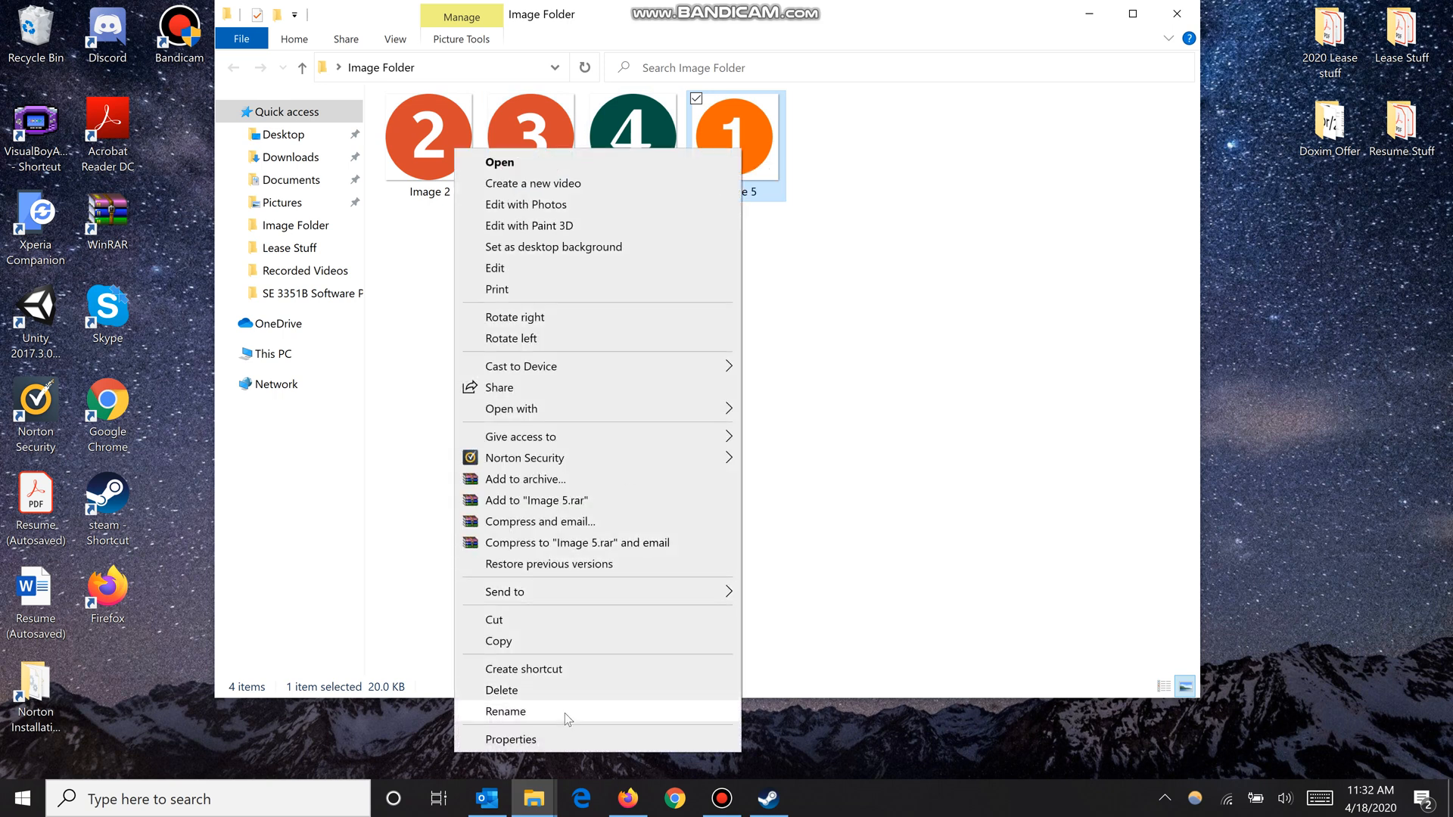
pyautogui.click(506, 711)
pyautogui.write('1')
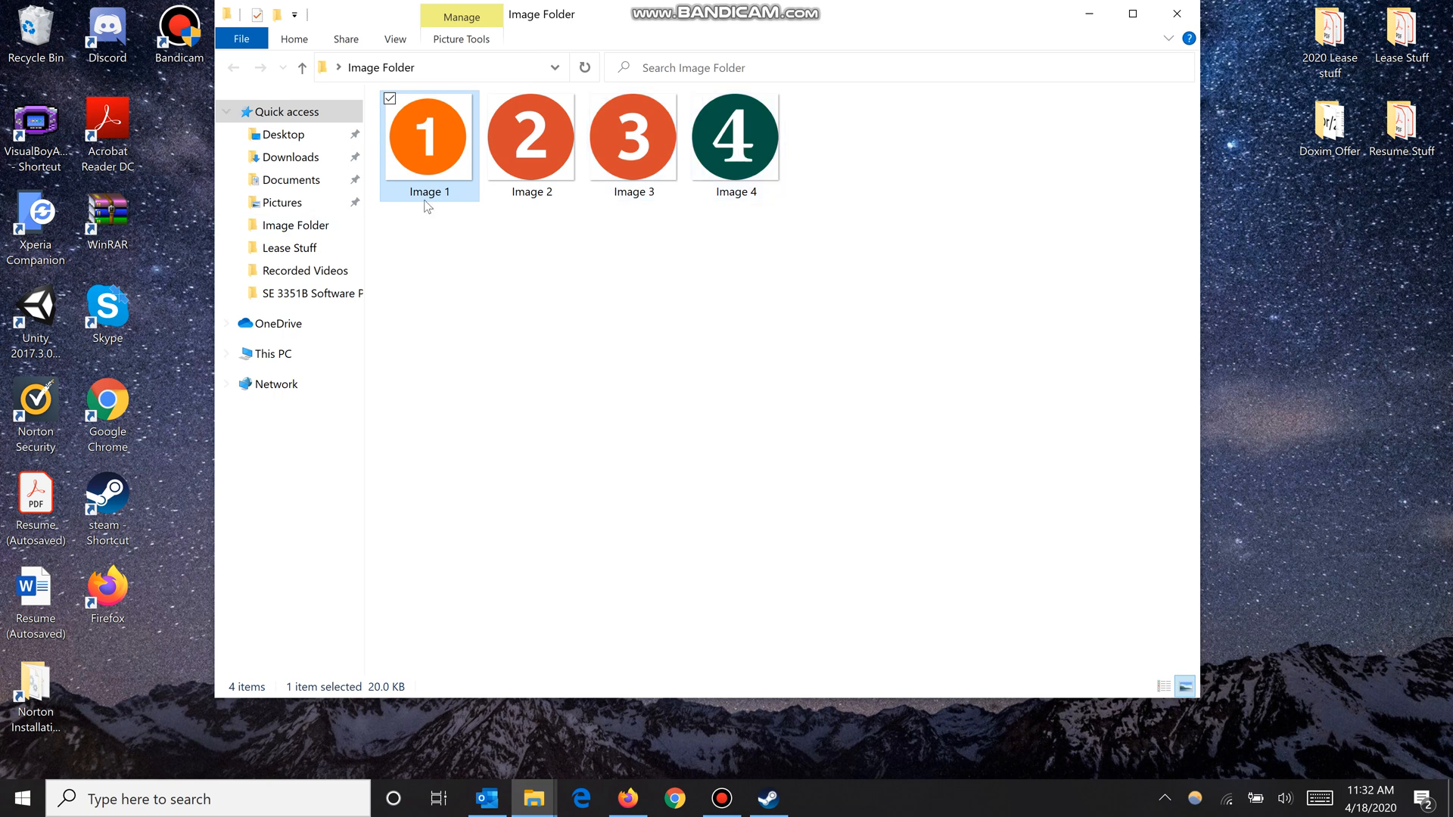
pyautogui.moveTo(515, 199)
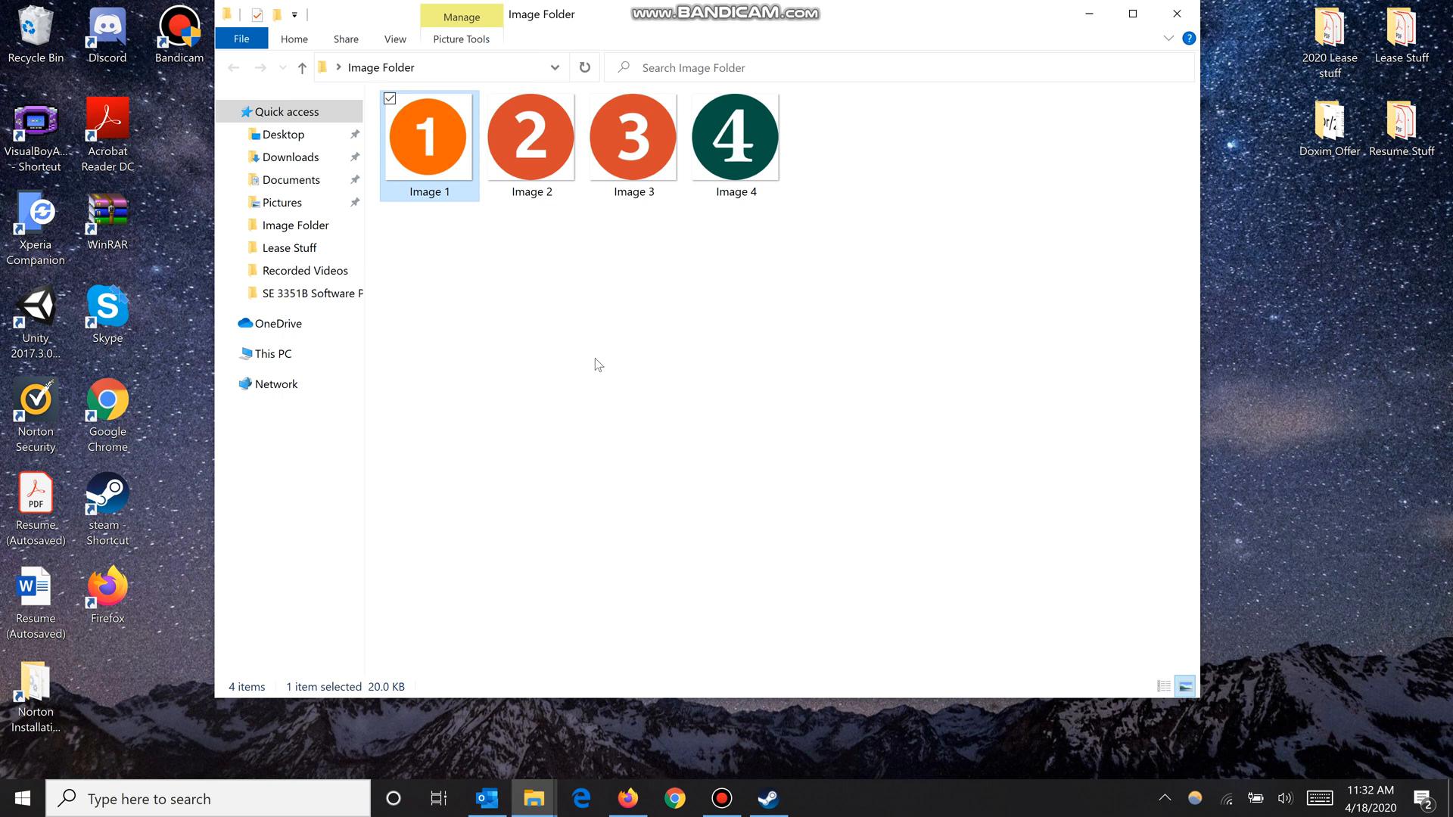
pyautogui.moveTo(450, 161)
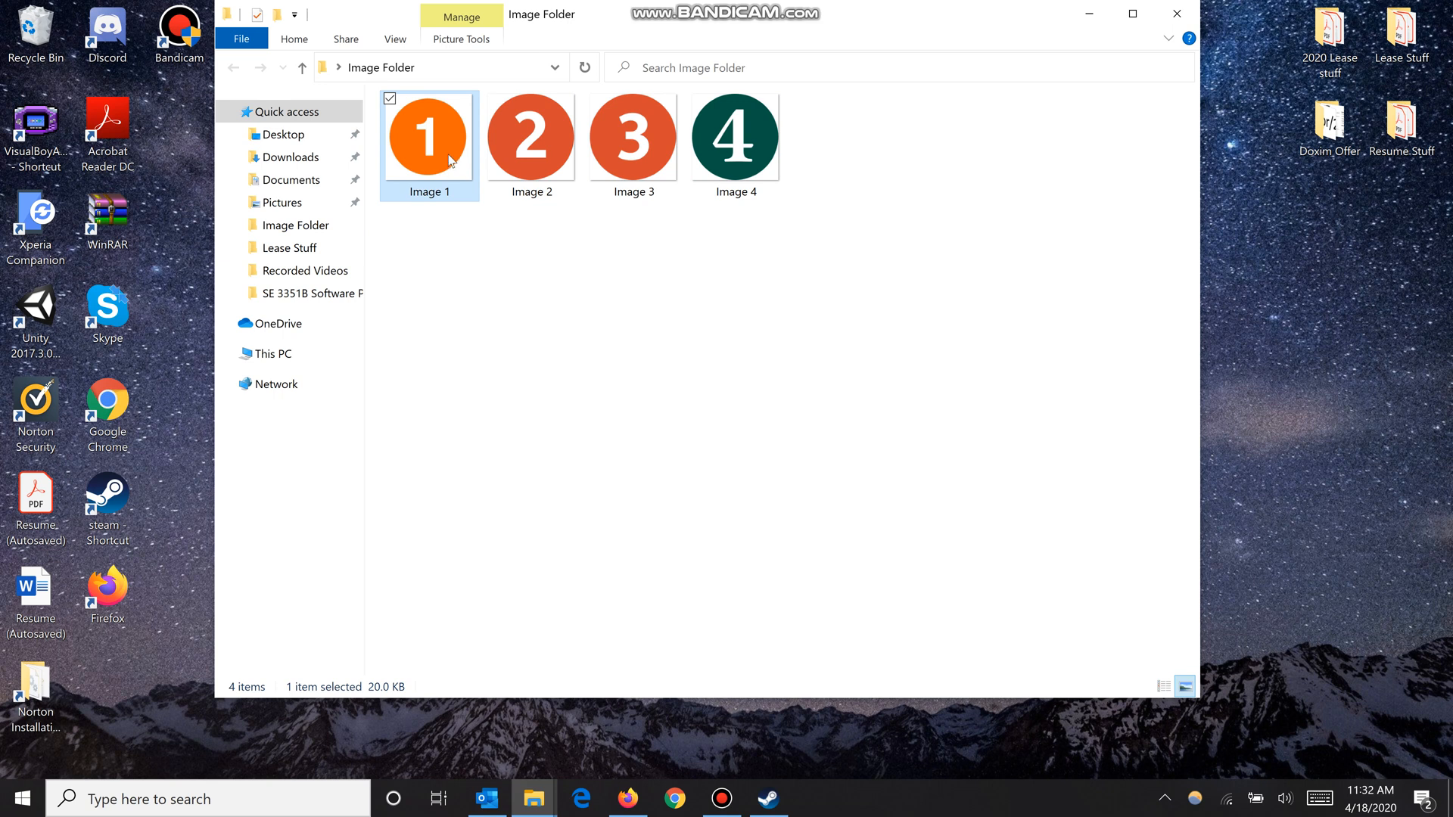
pyautogui.moveTo(450, 154)
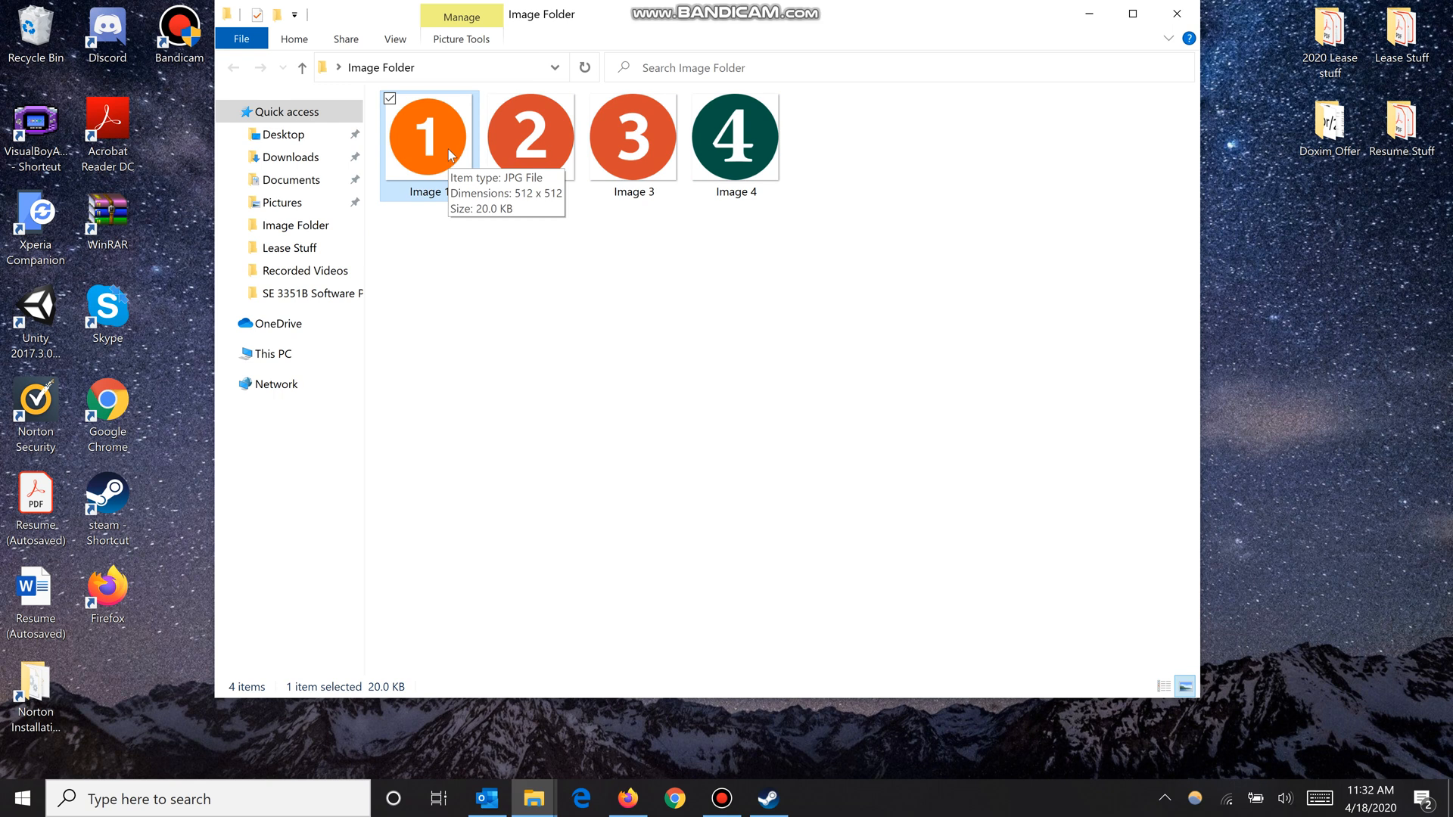
pyautogui.moveTo(736, 140)
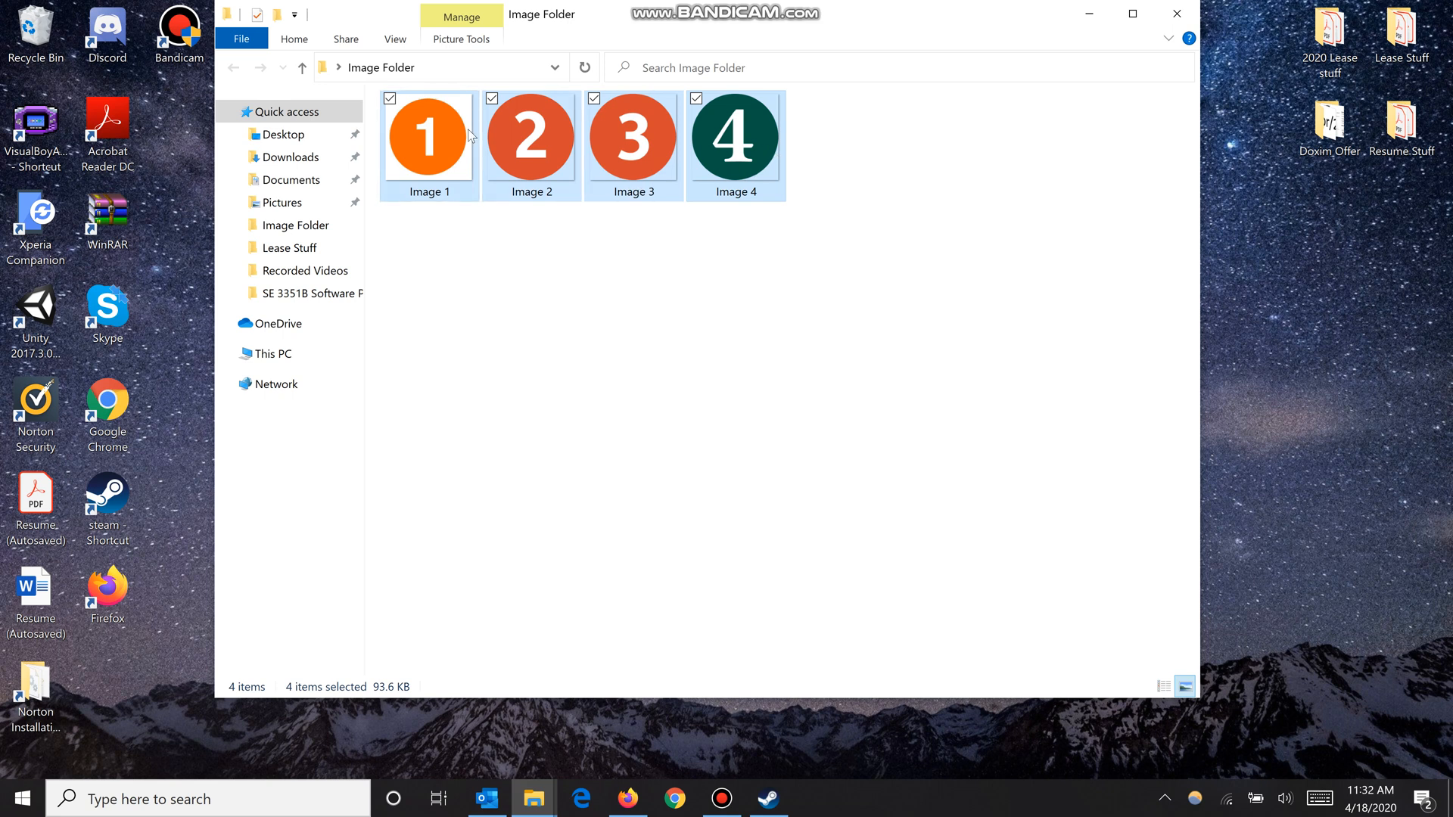
pyautogui.moveTo(463, 139)
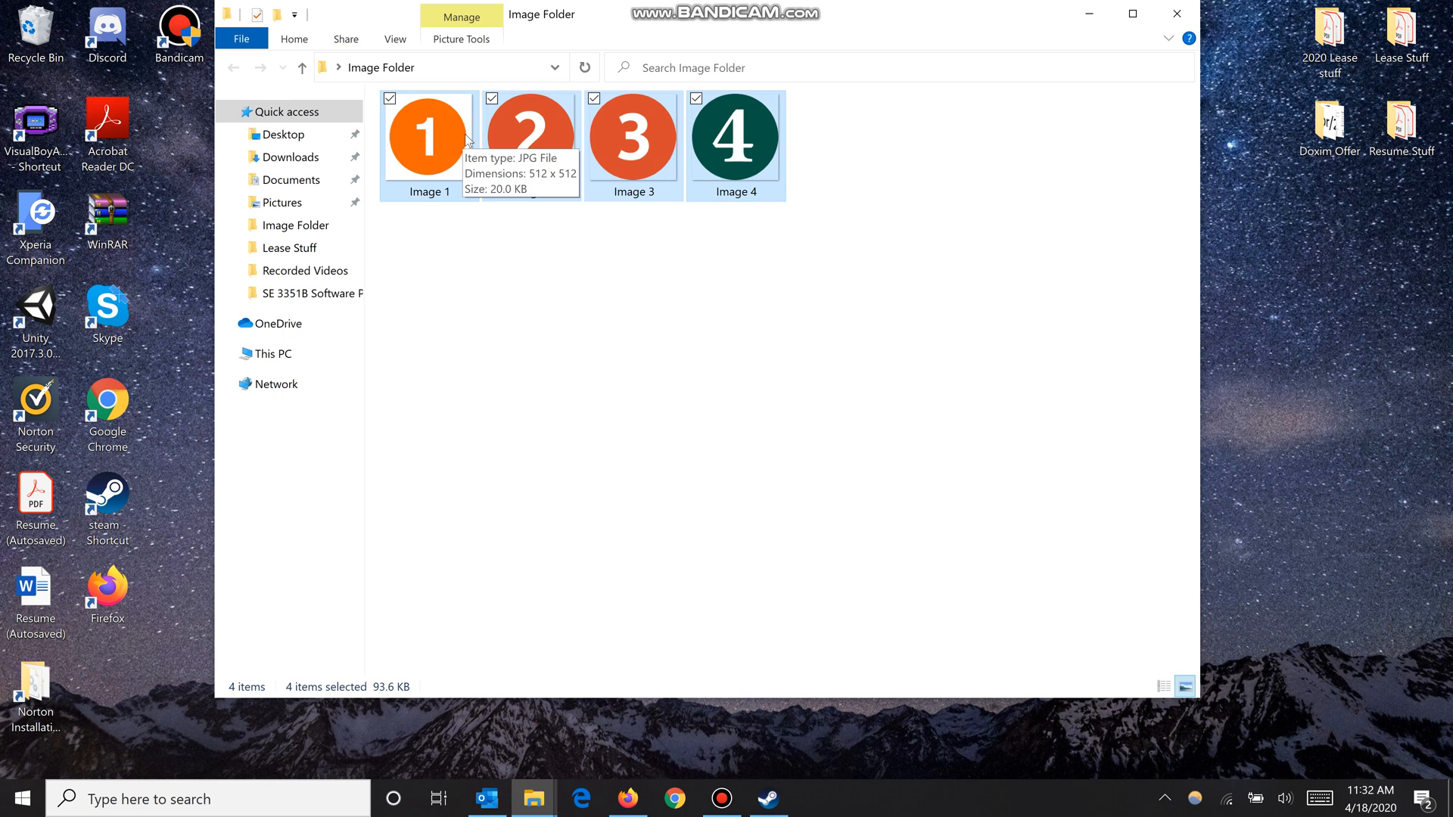
pyautogui.moveTo(442, 140)
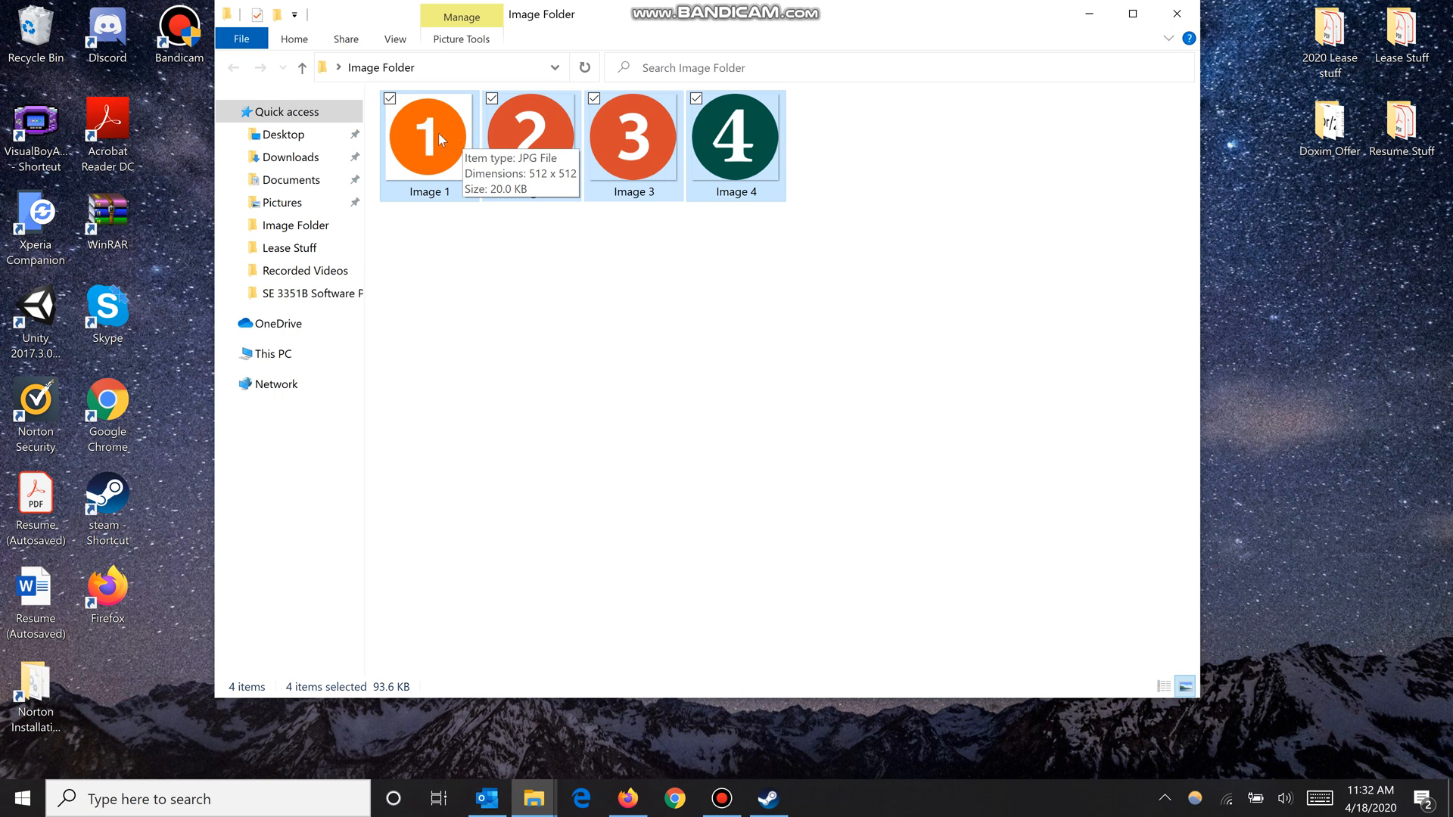
# Bring up the context menu for the selected Image 1 through Image 4.
pyautogui.rightClick(426, 140)
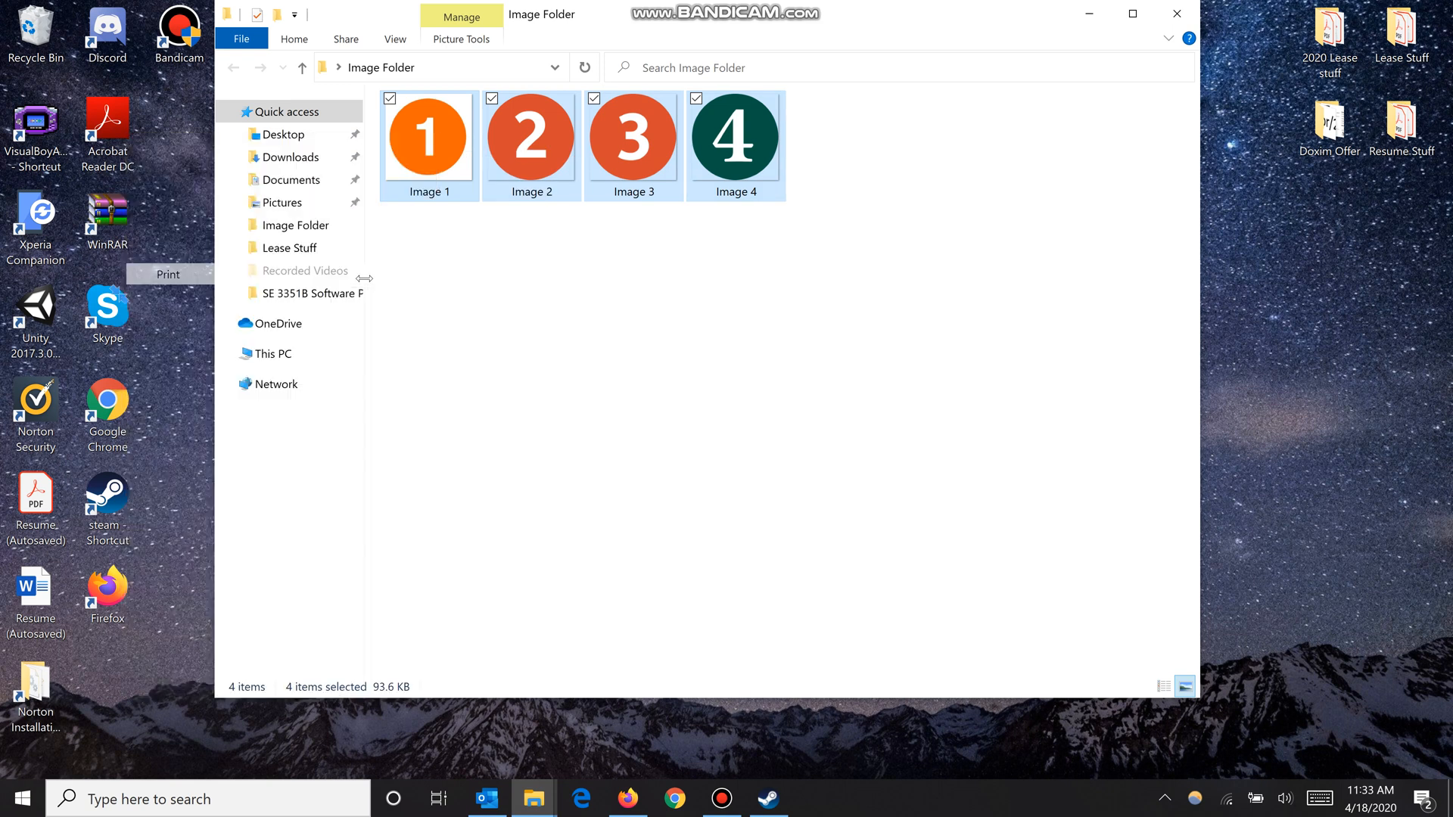
# Print the four images to Microsoft Print to PDF with Fit picture to frame unchecked.
pyautogui.click(168, 274)
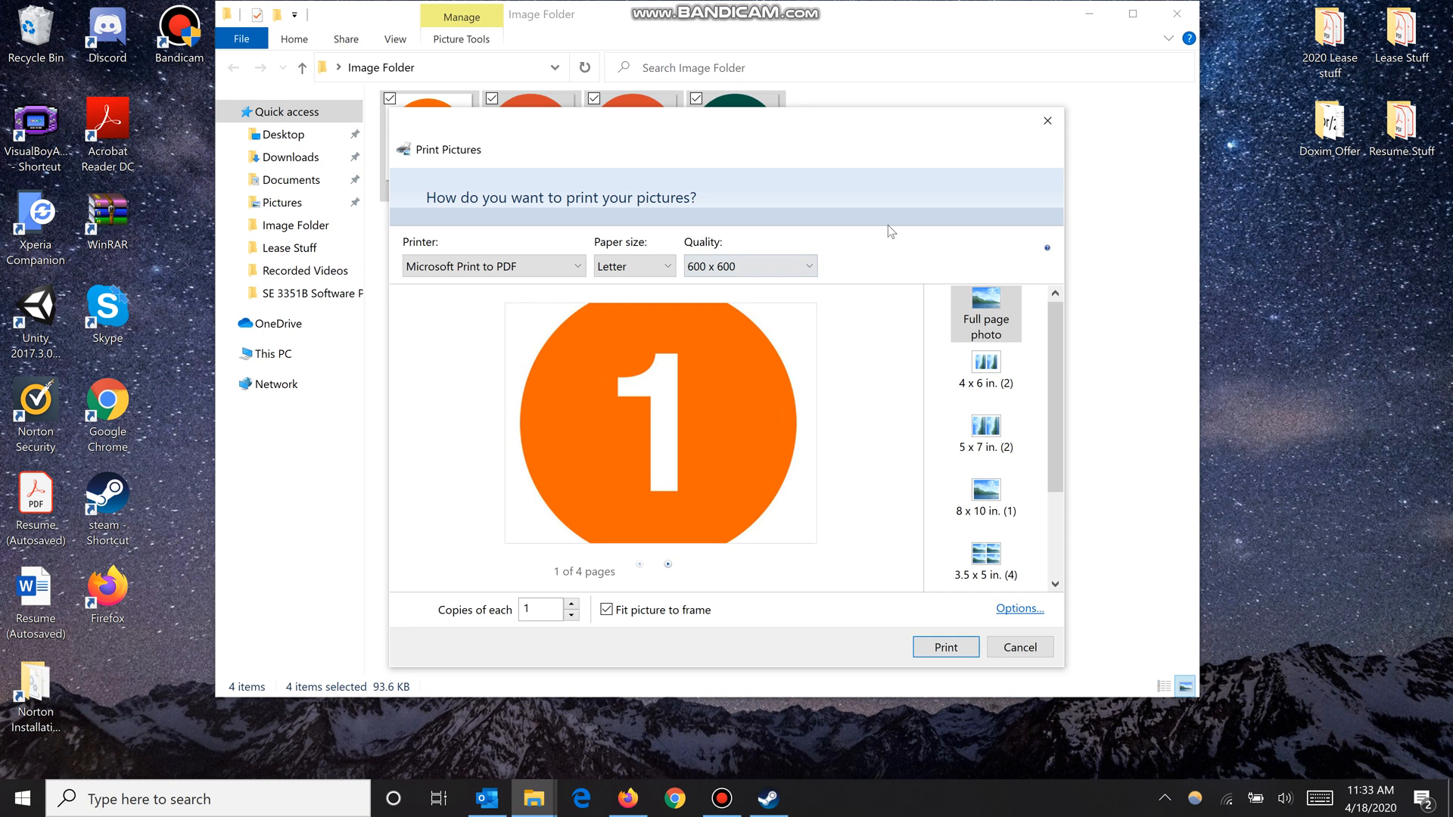
pyautogui.moveTo(711, 222)
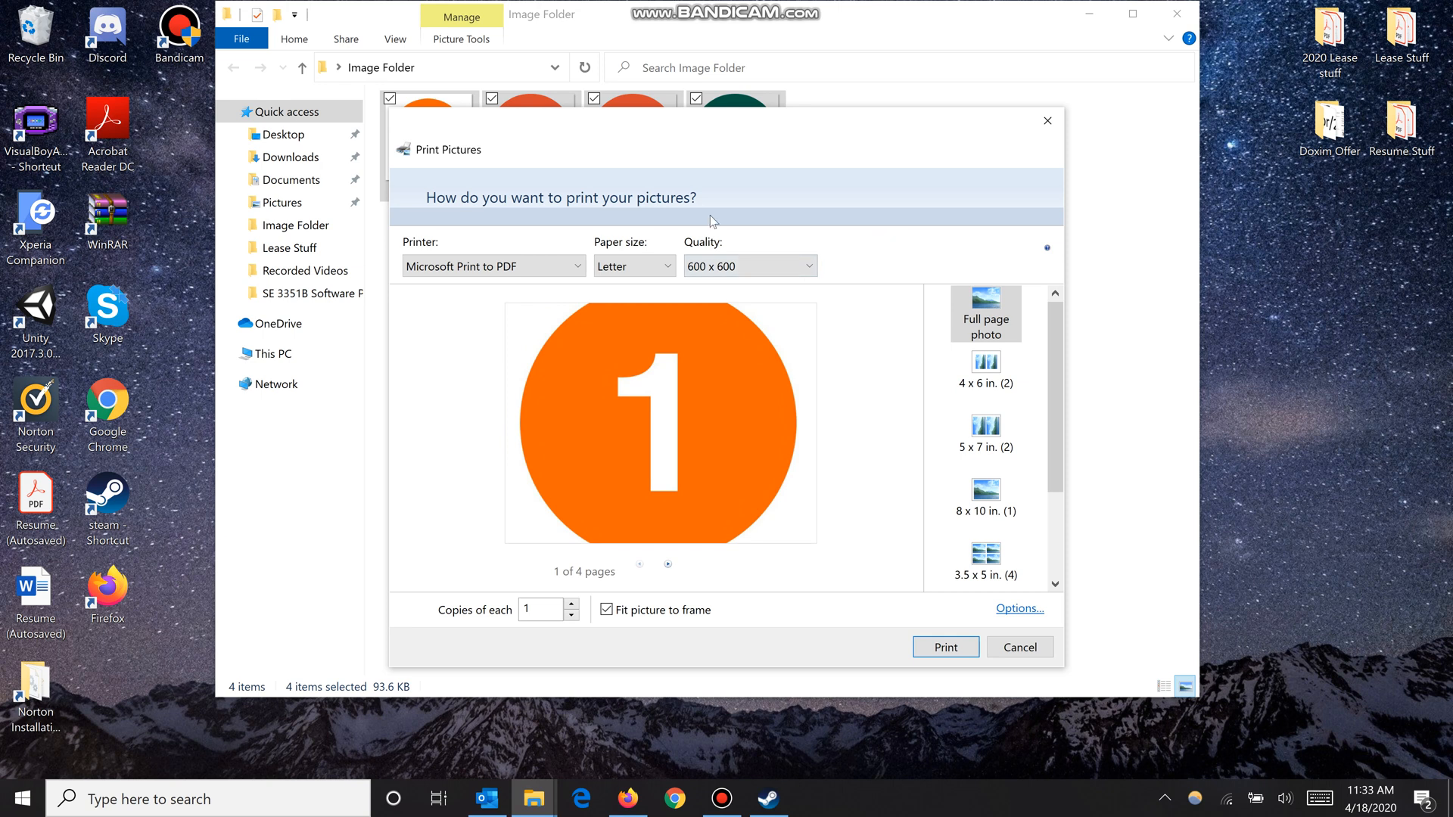
pyautogui.click(492, 266)
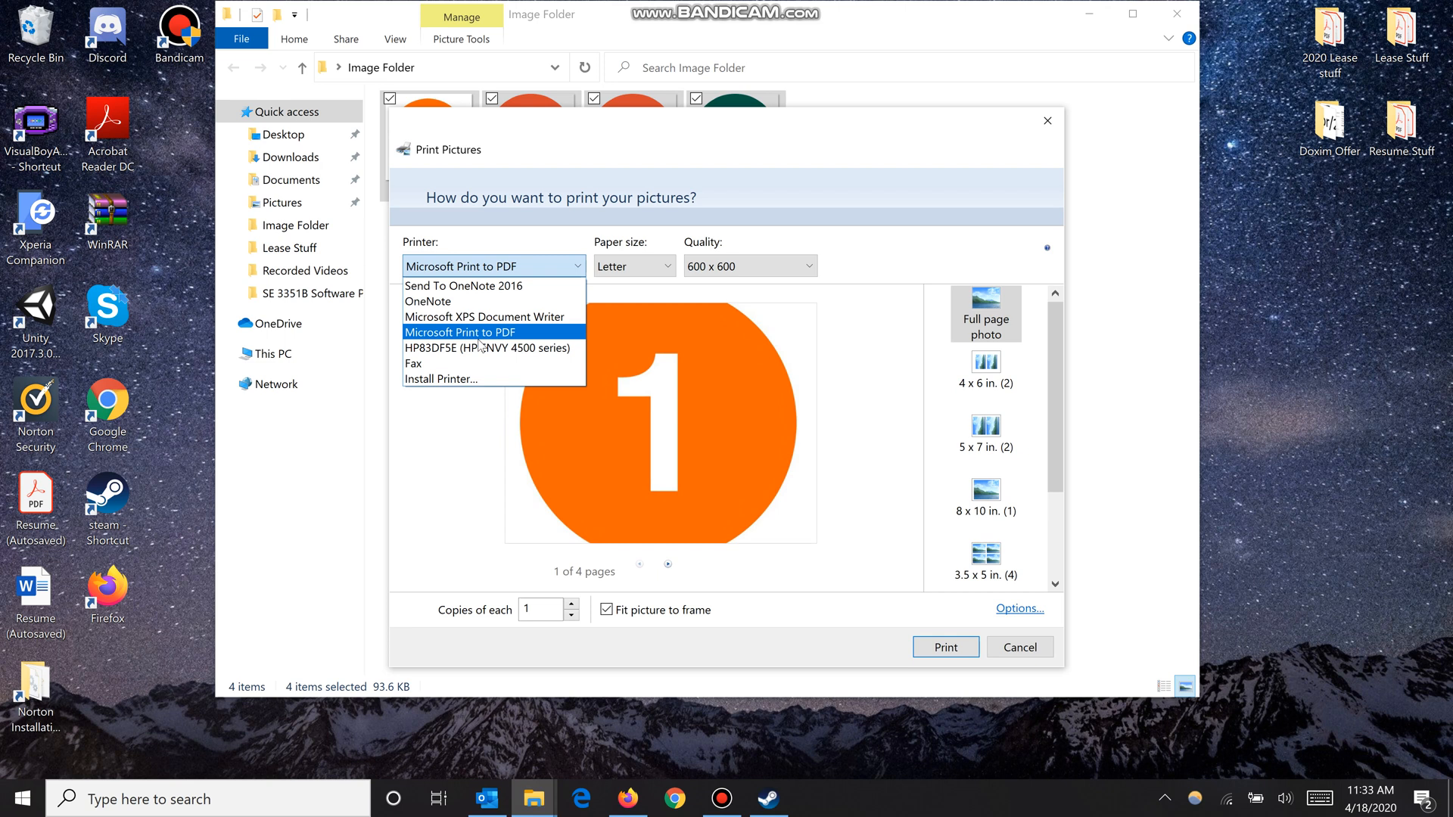
pyautogui.click(487, 331)
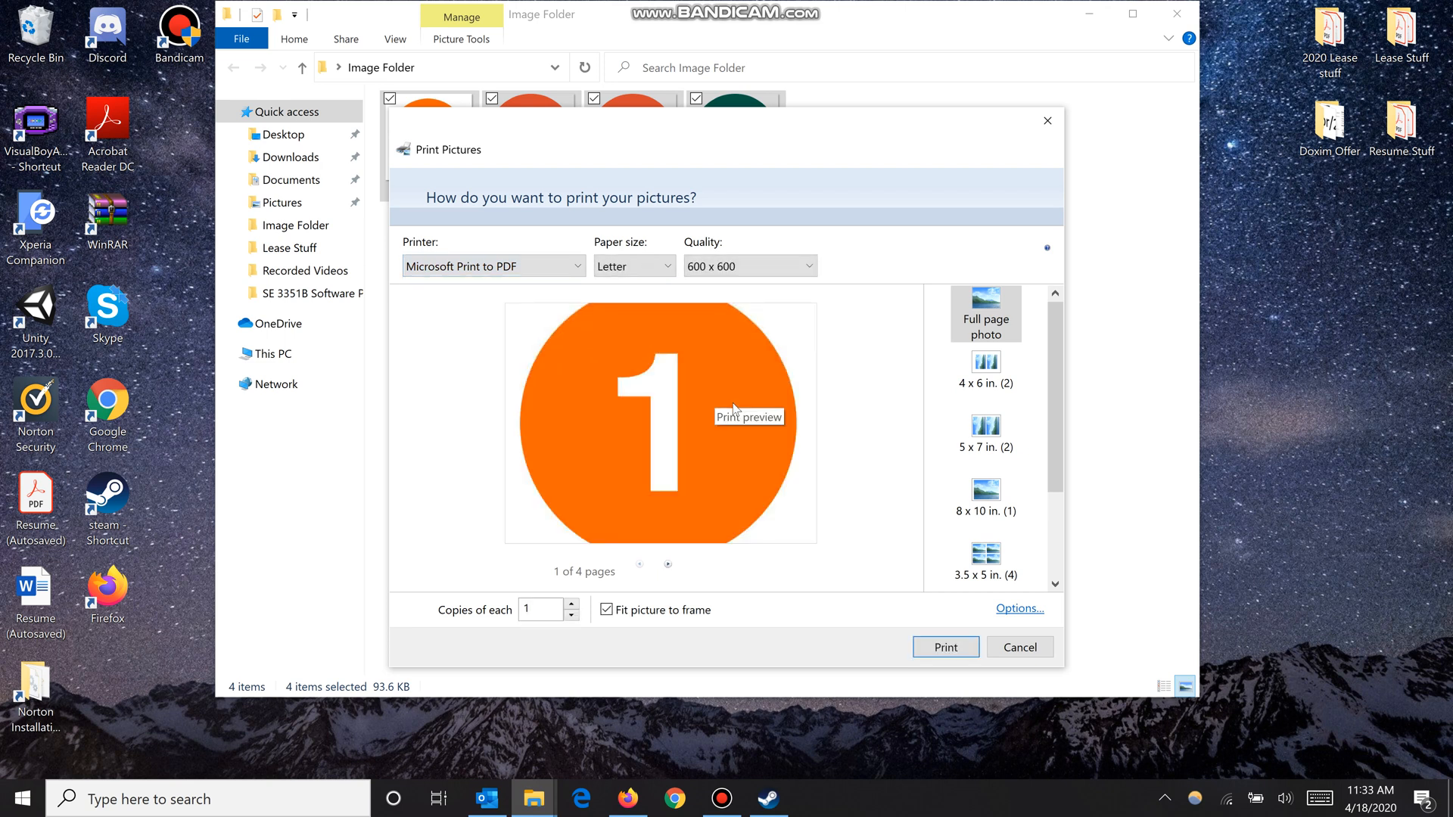
pyautogui.moveTo(775, 574)
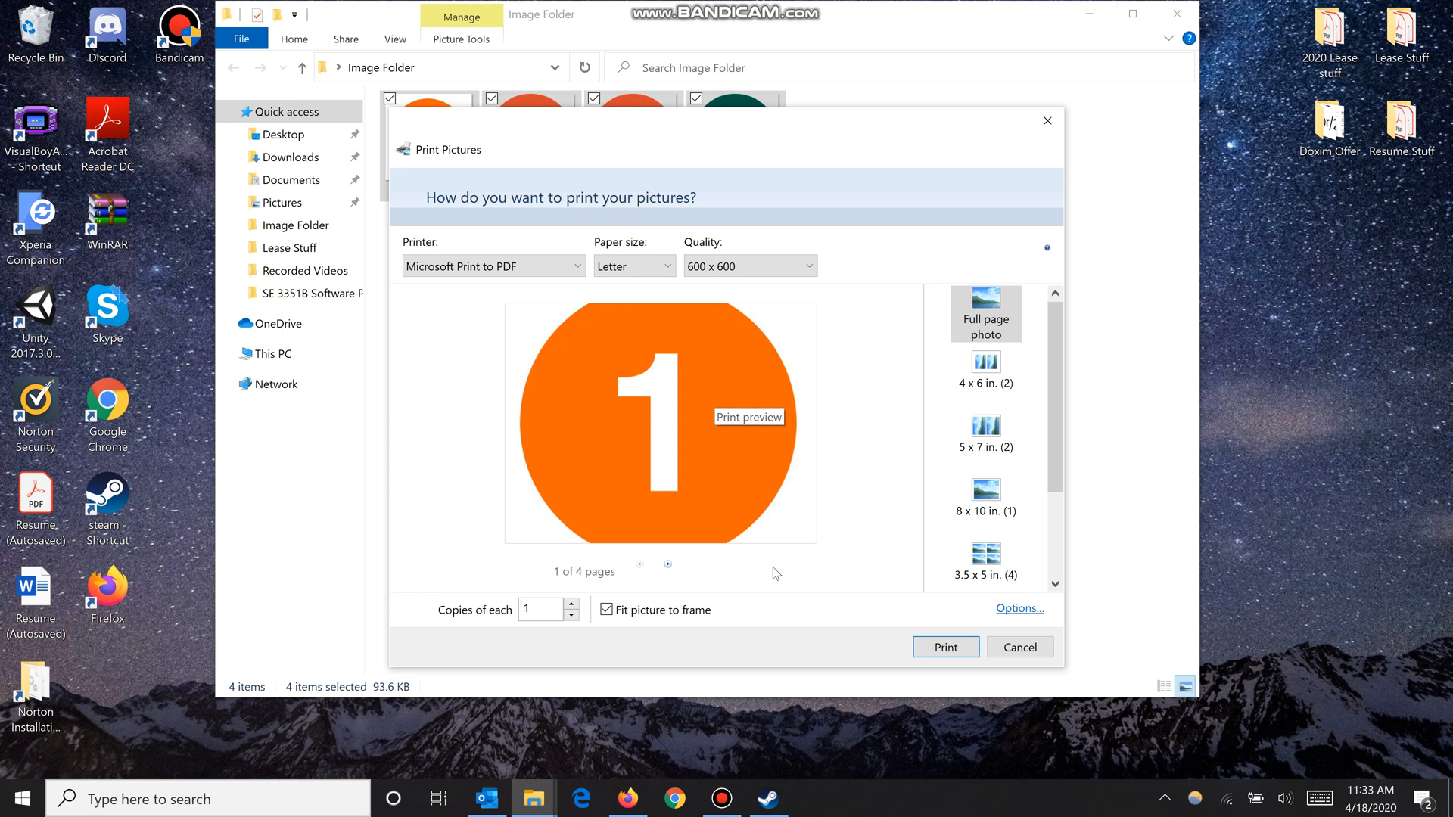
pyautogui.moveTo(597, 304)
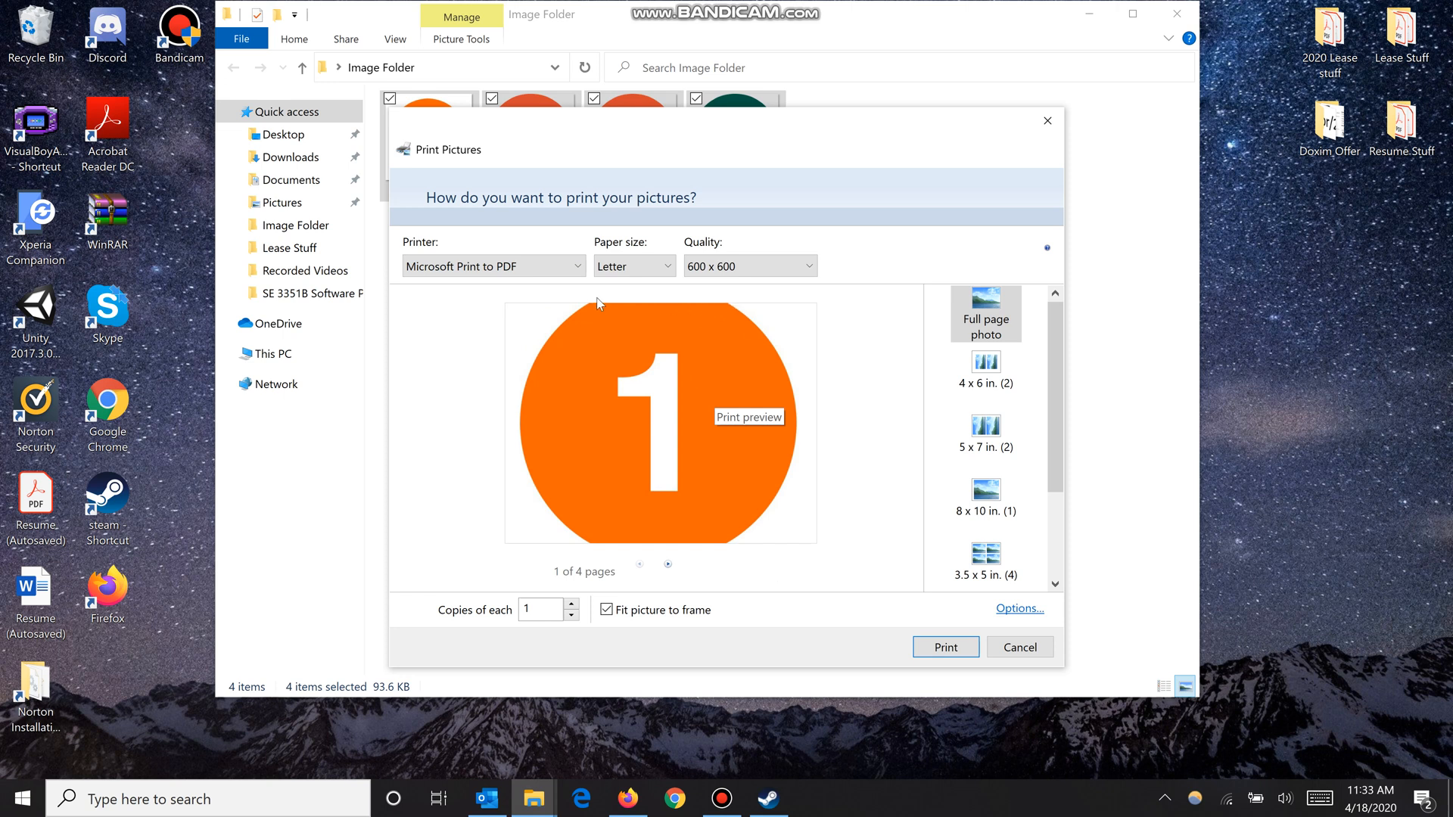
pyautogui.moveTo(796, 546)
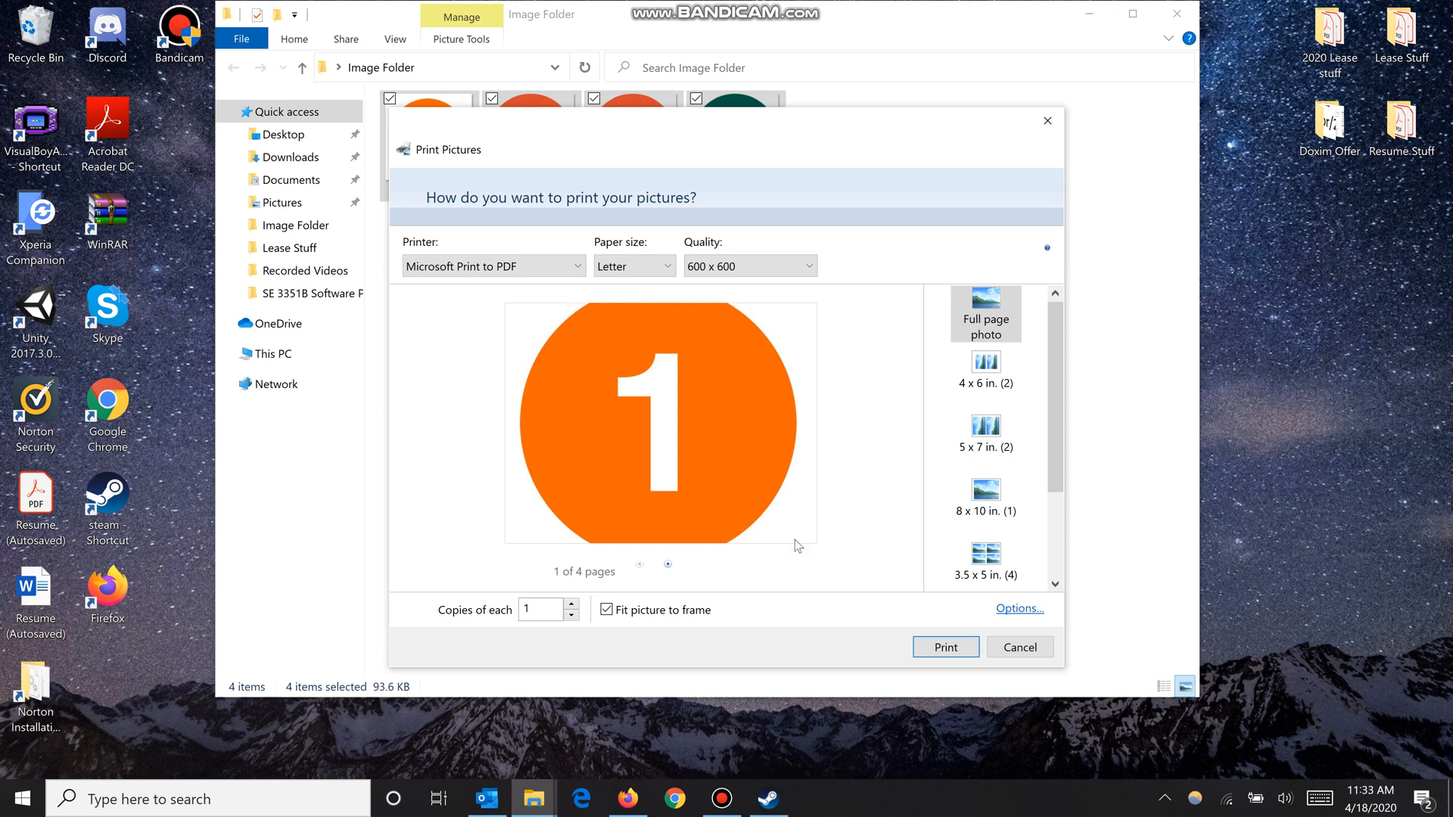
pyautogui.moveTo(626, 623)
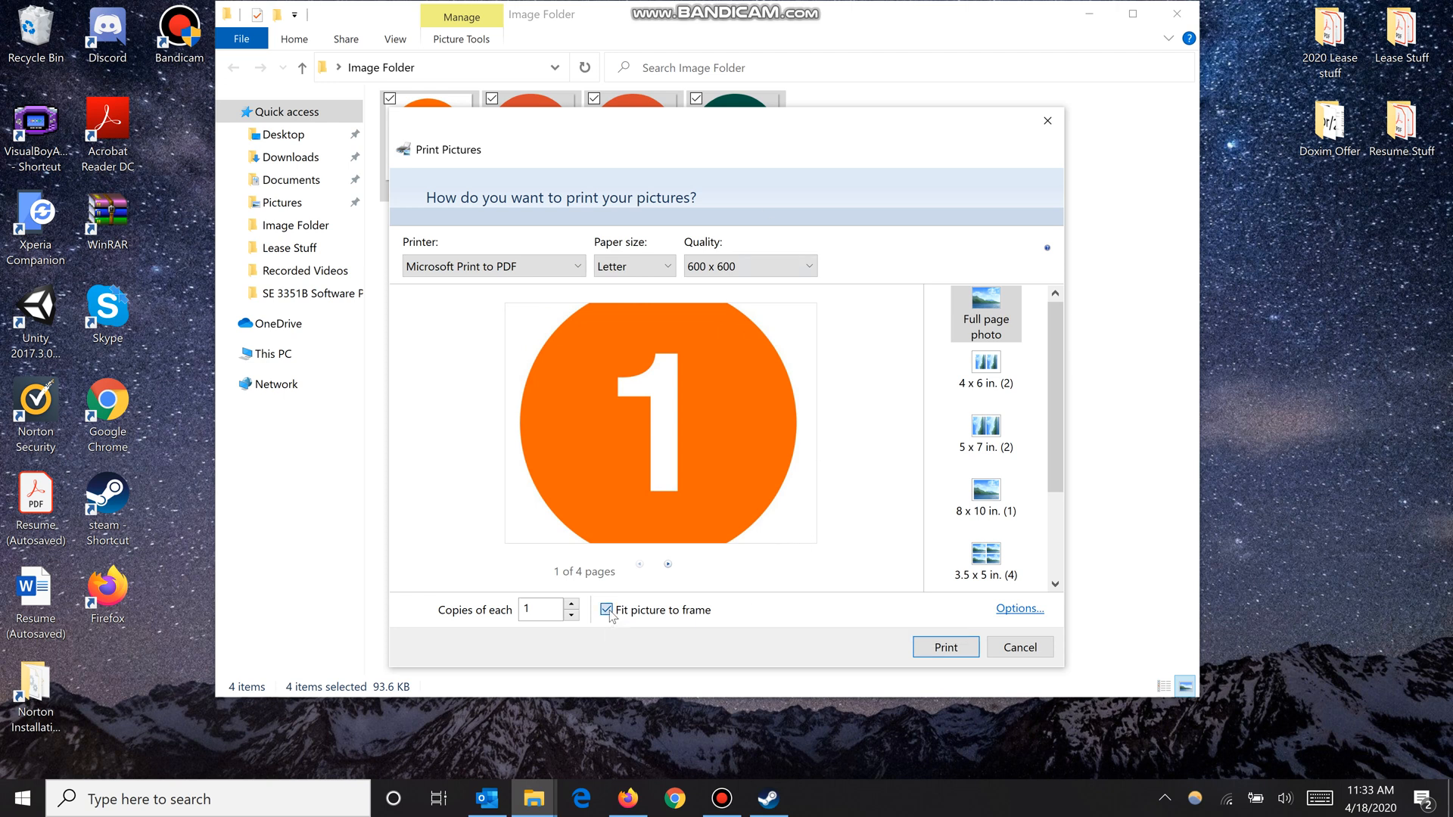
pyautogui.click(607, 610)
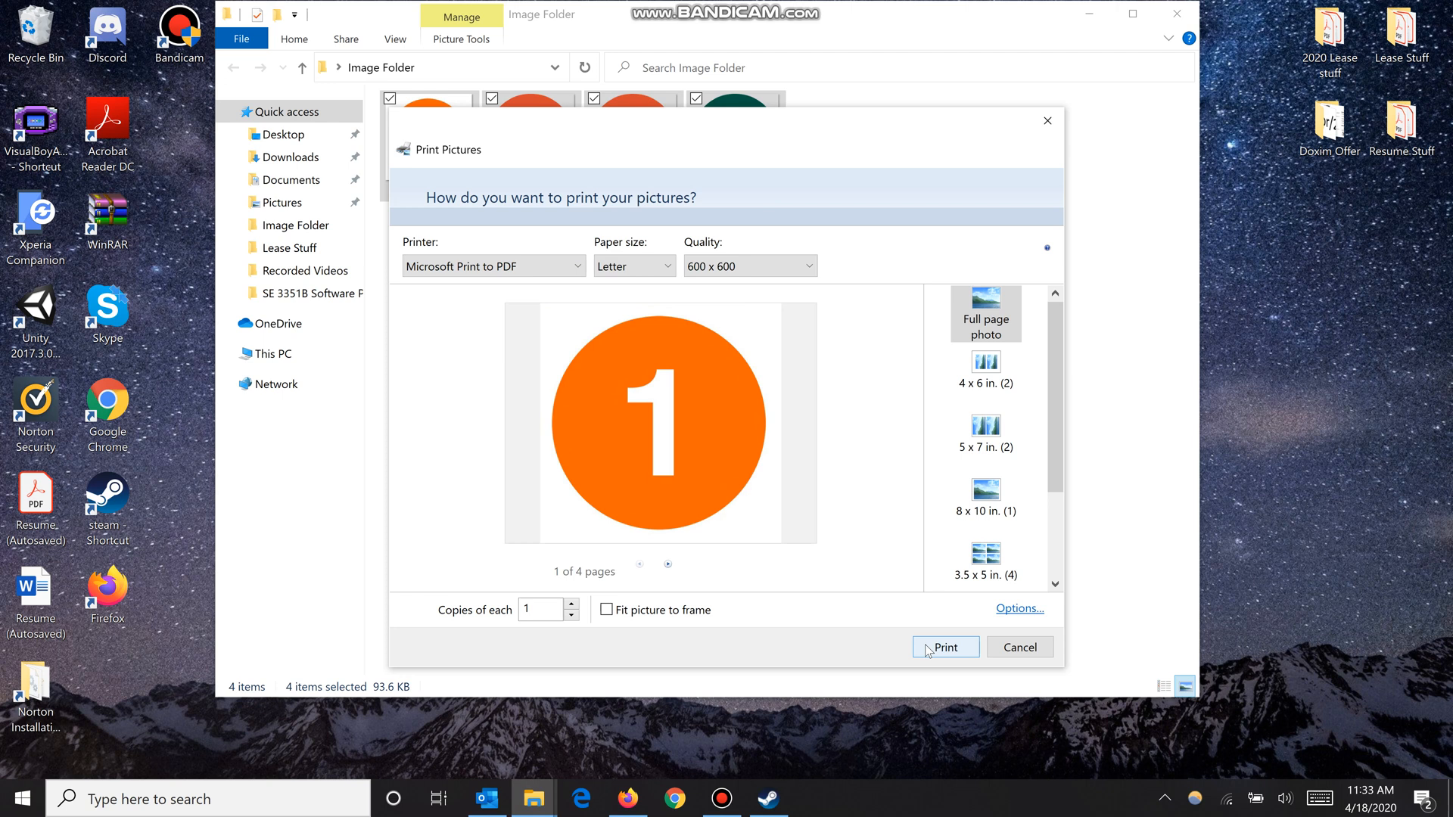
pyautogui.click(944, 645)
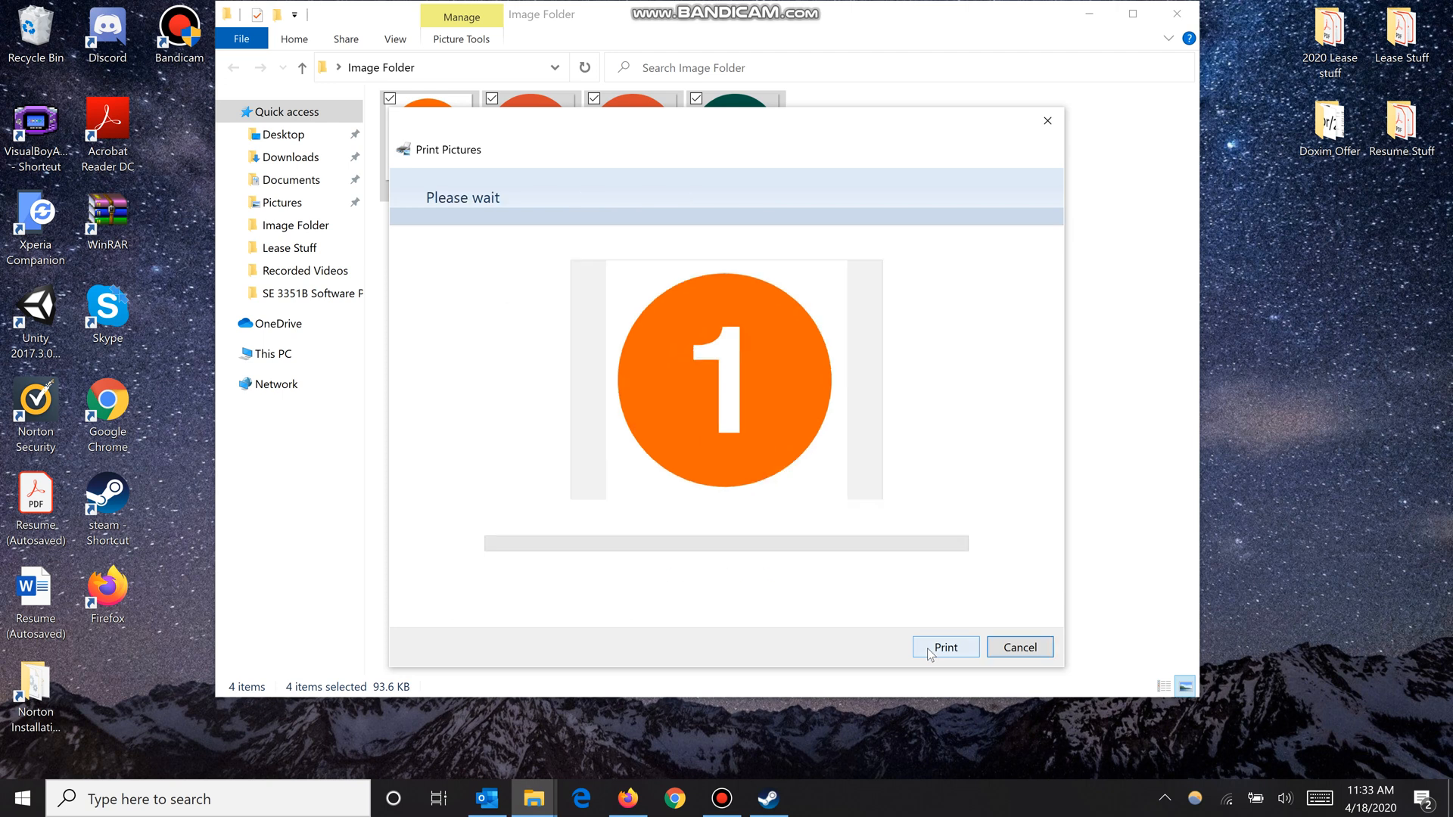
# Save the print output in Image Folder as 'PDF Doc' and select the new file.
pyautogui.click(943, 647)
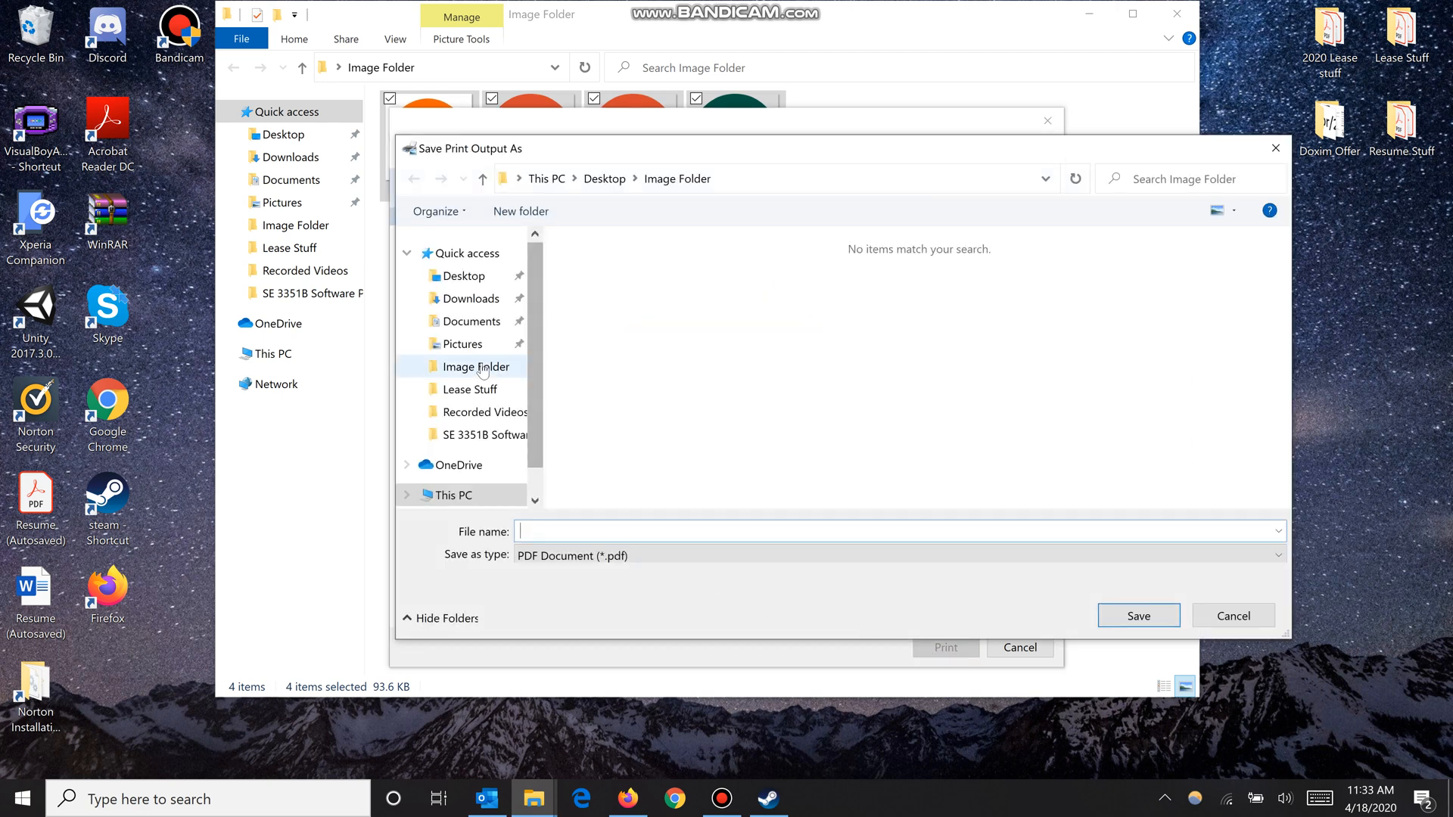
pyautogui.click(475, 367)
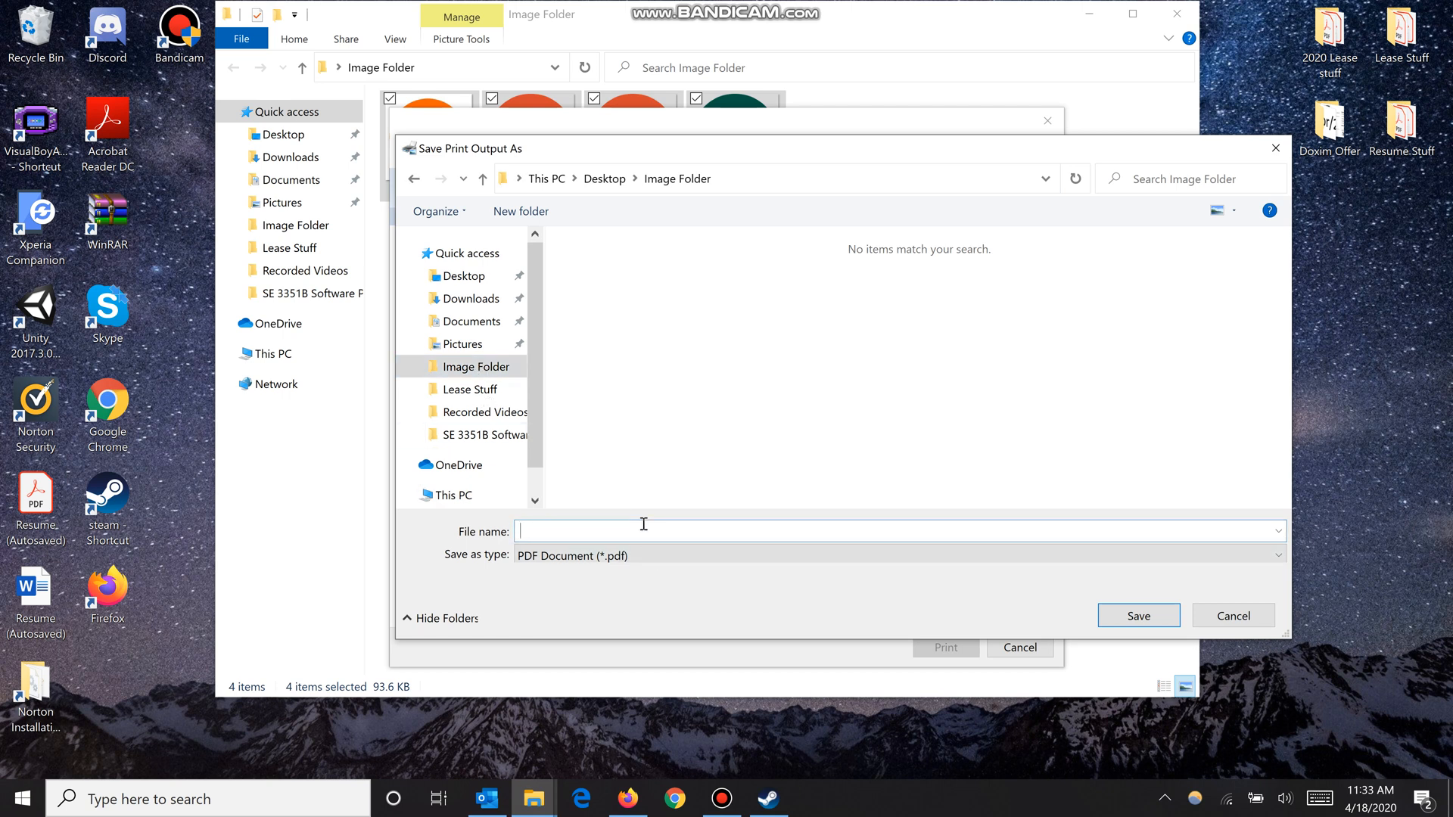
pyautogui.write('P')
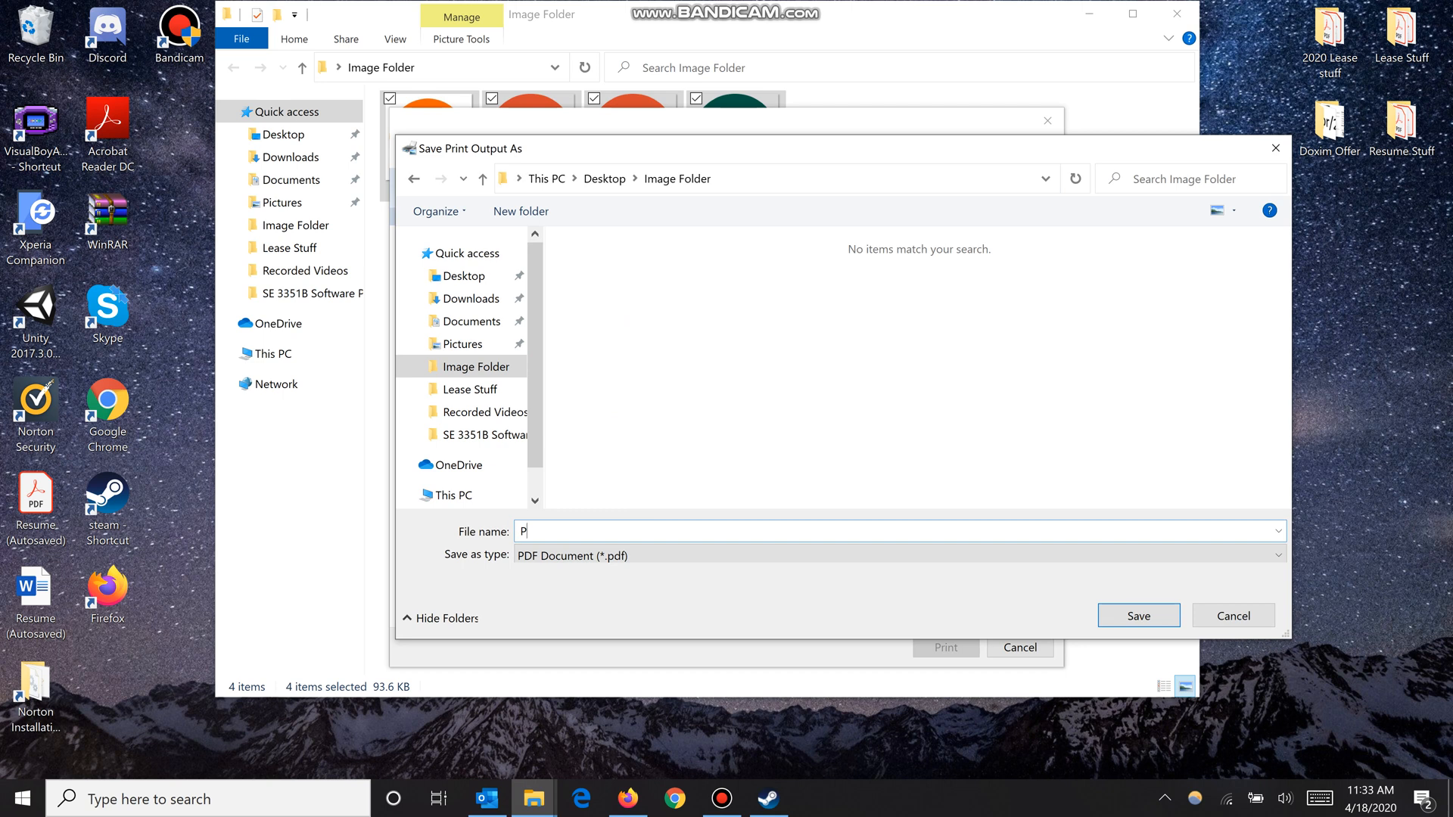
pyautogui.write('DF Doc')
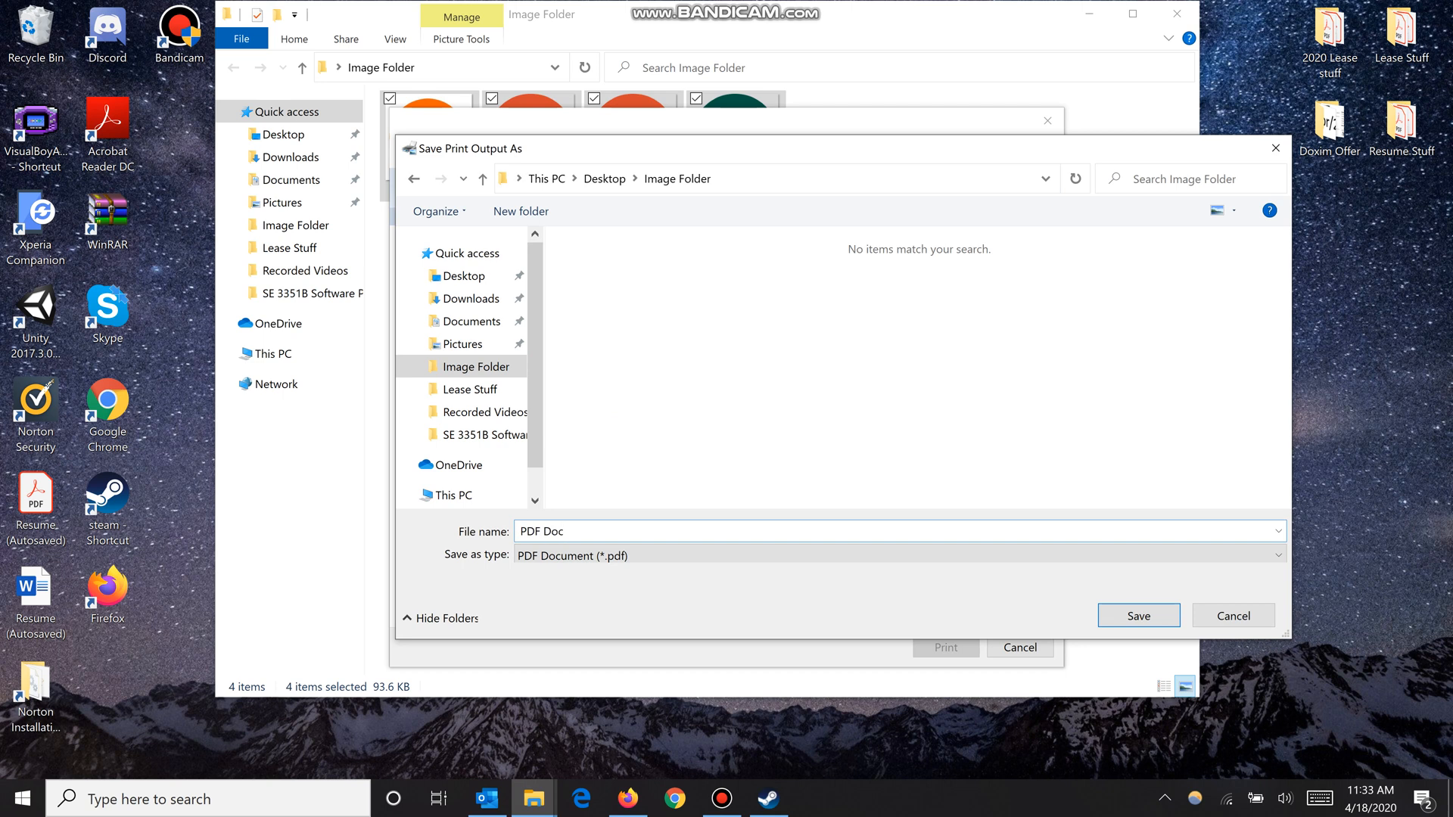
pyautogui.click(1138, 615)
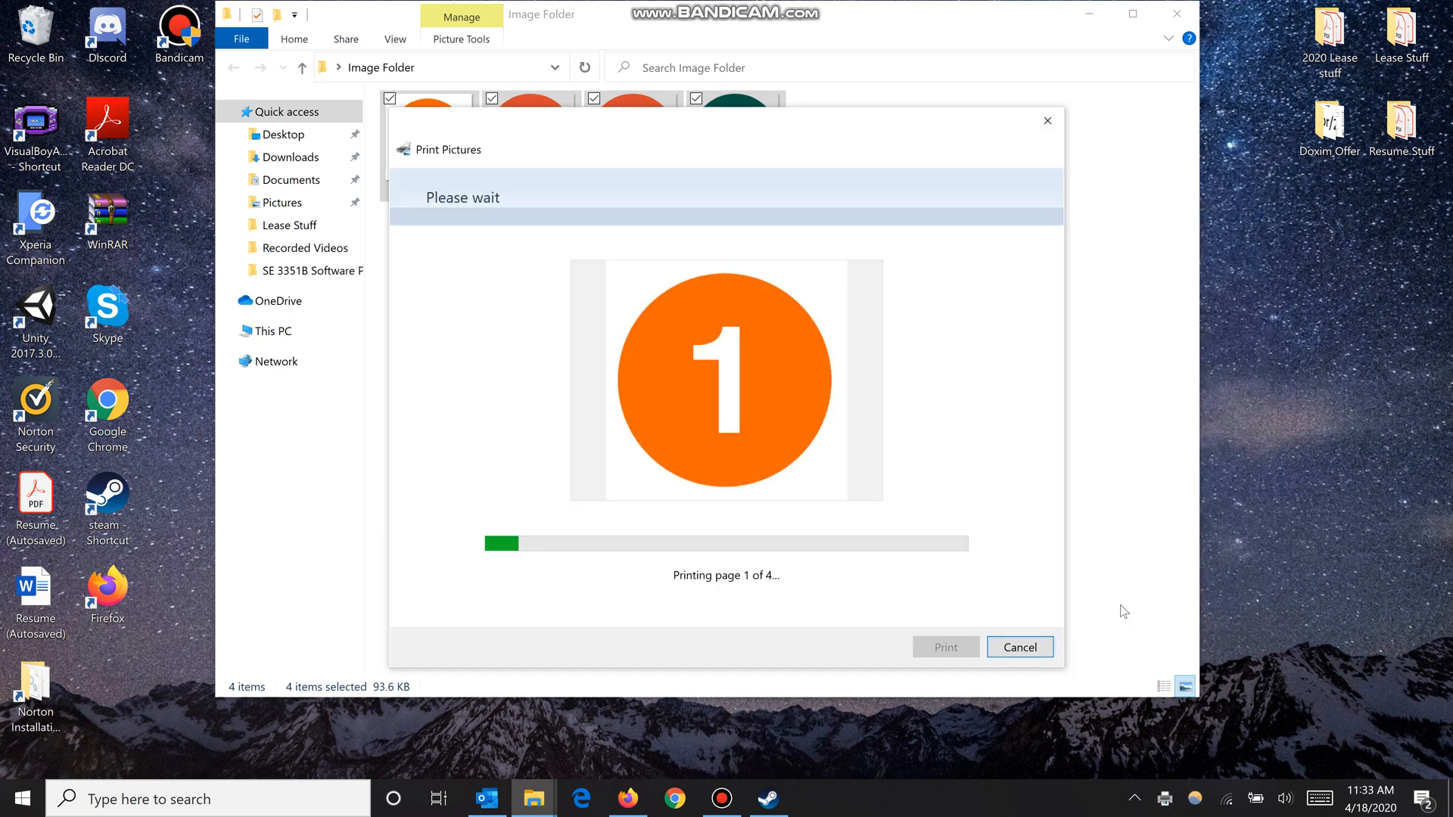
pyautogui.click(1018, 647)
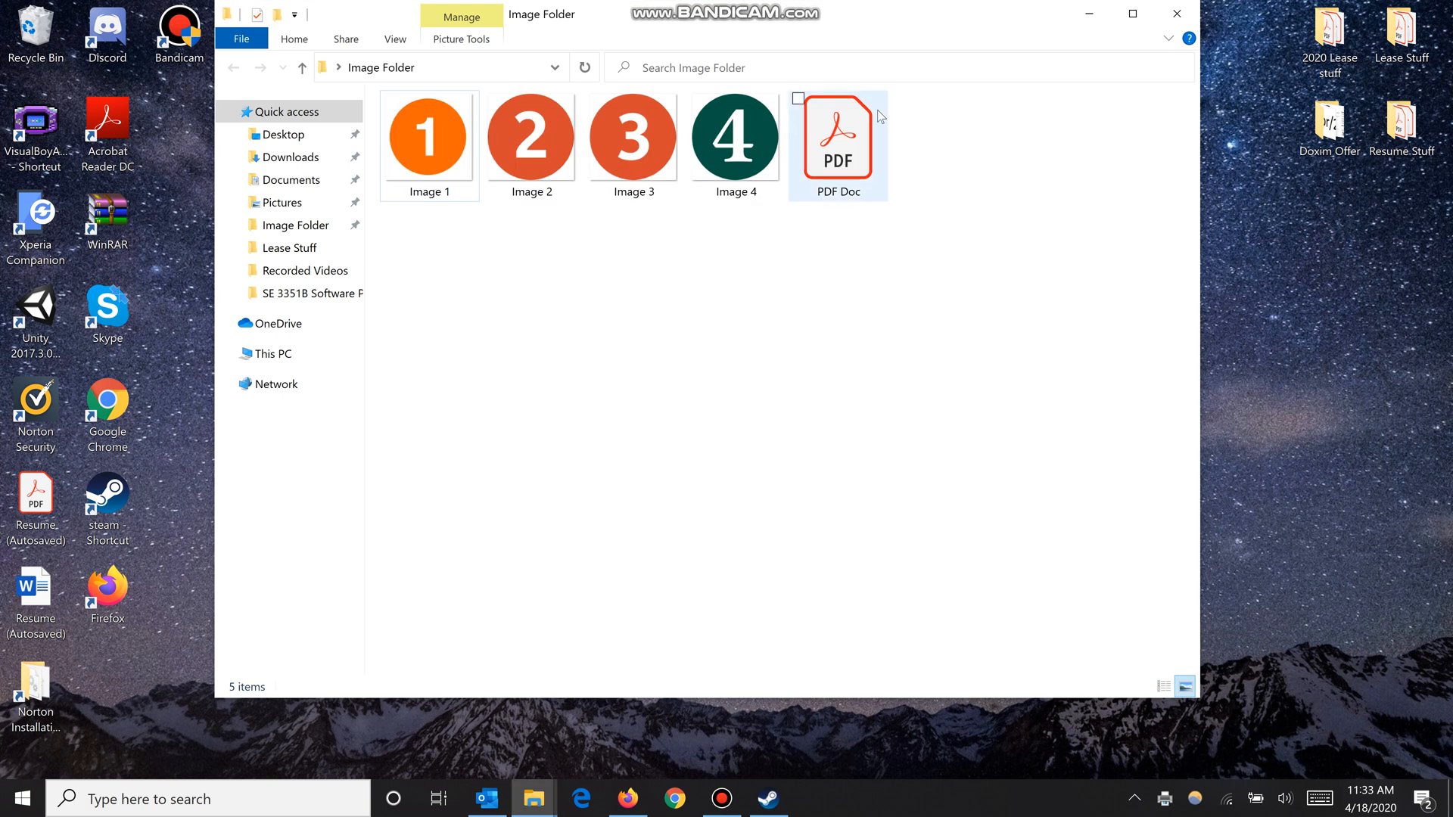
pyautogui.click(834, 140)
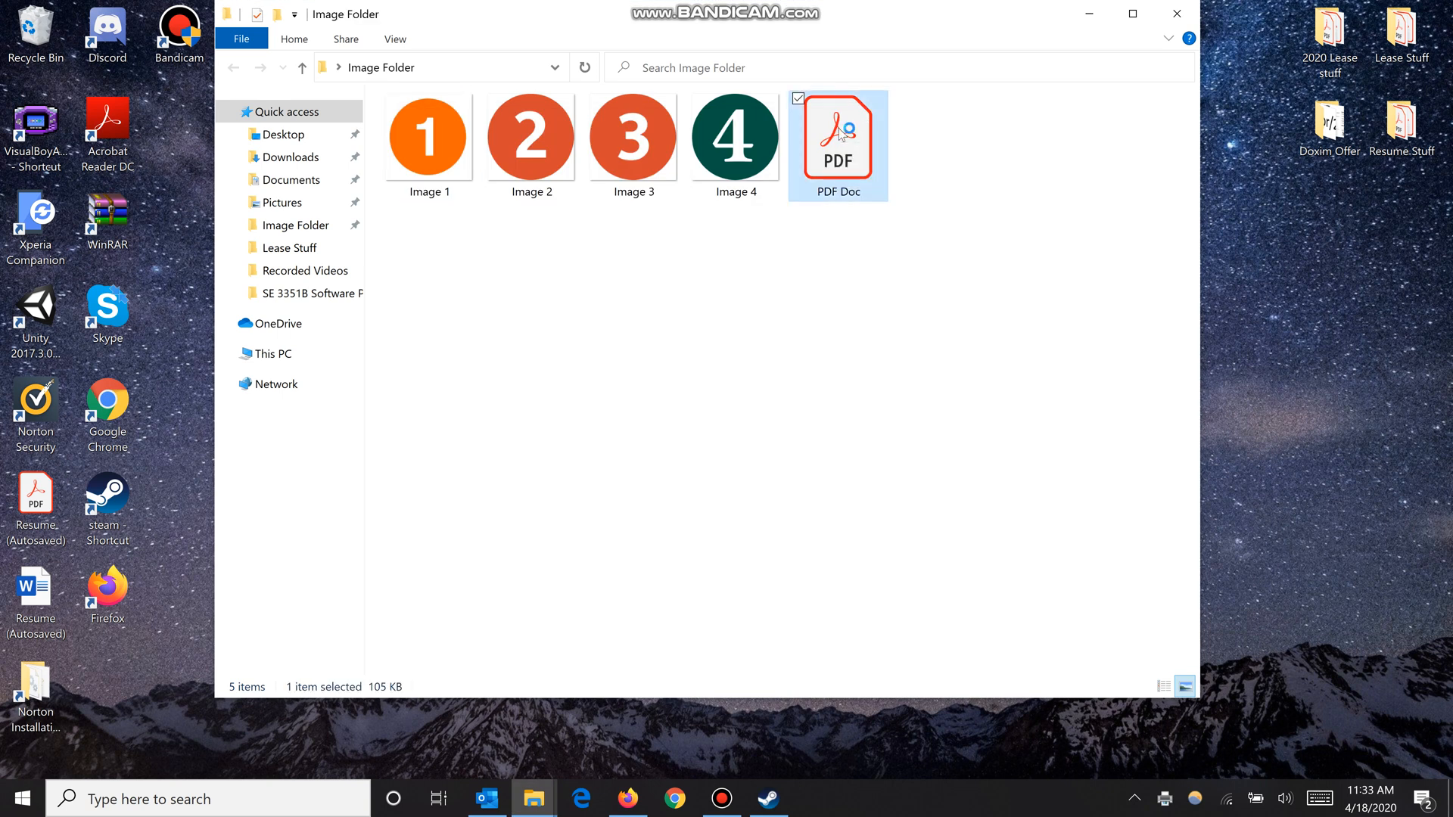
# Open PDF Doc in Acrobat Reader, zoom out, and page through to page 4.
pyautogui.doubleClick(837, 139)
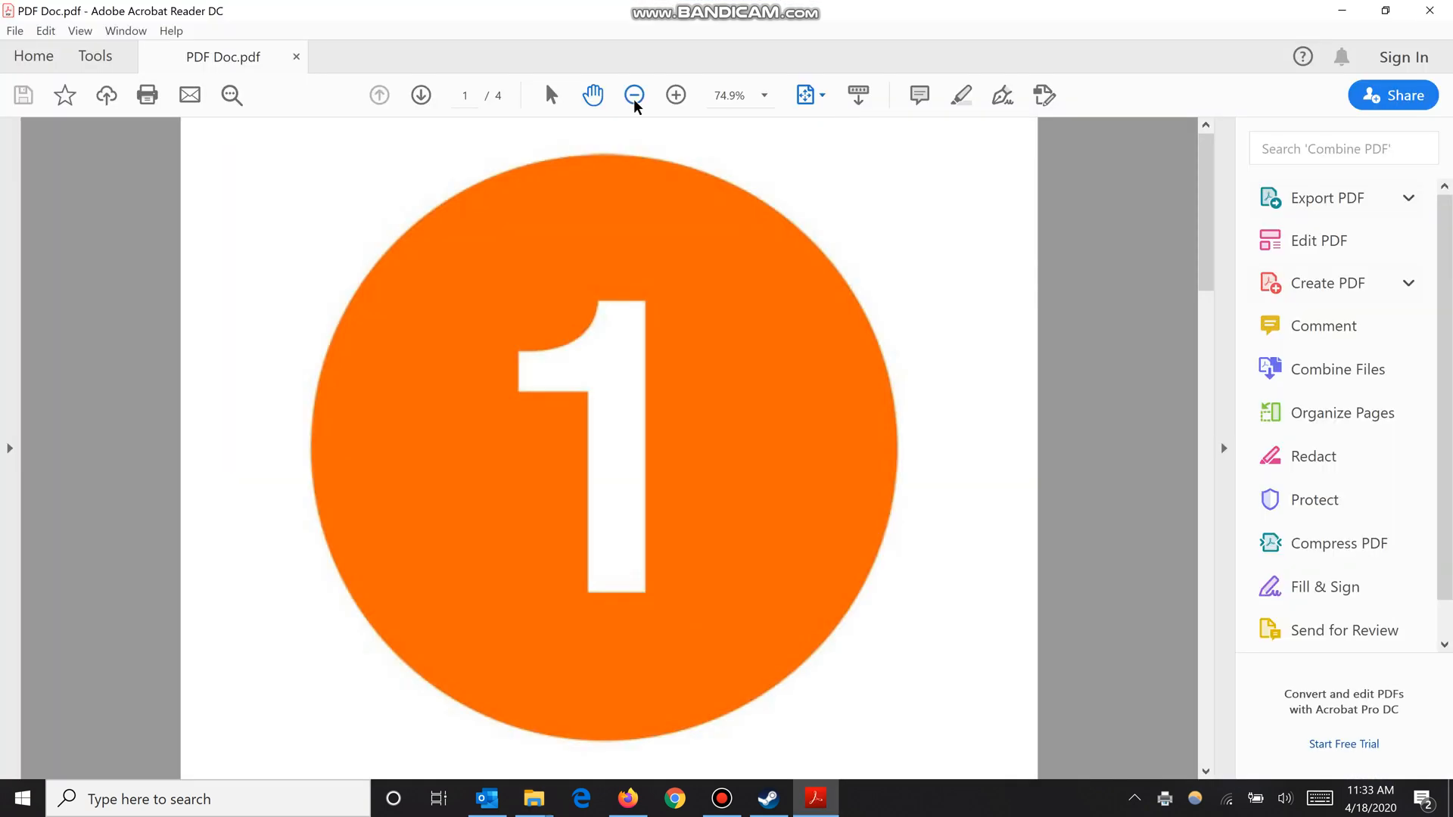
pyautogui.click(634, 96)
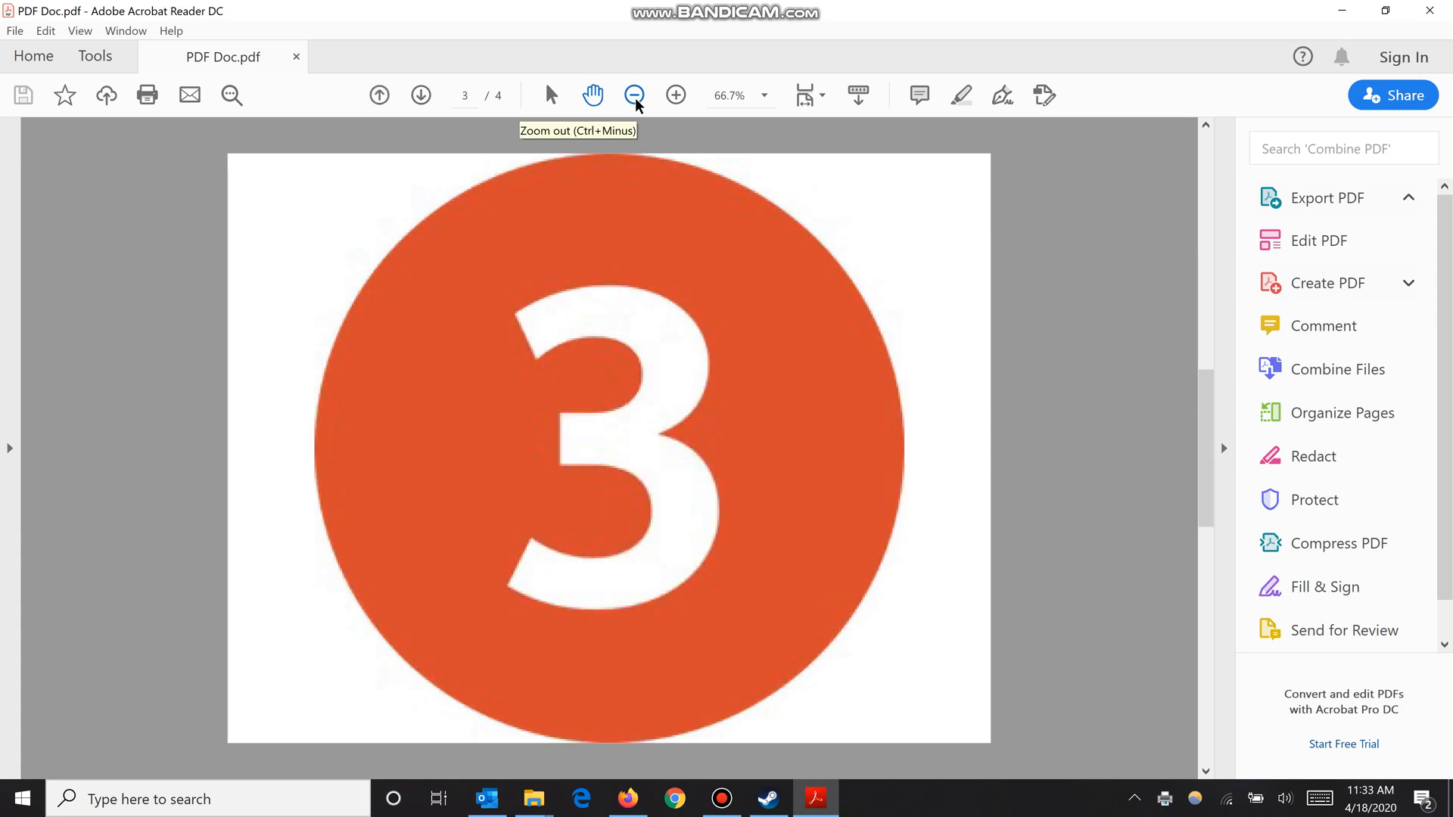
pyautogui.click(420, 96)
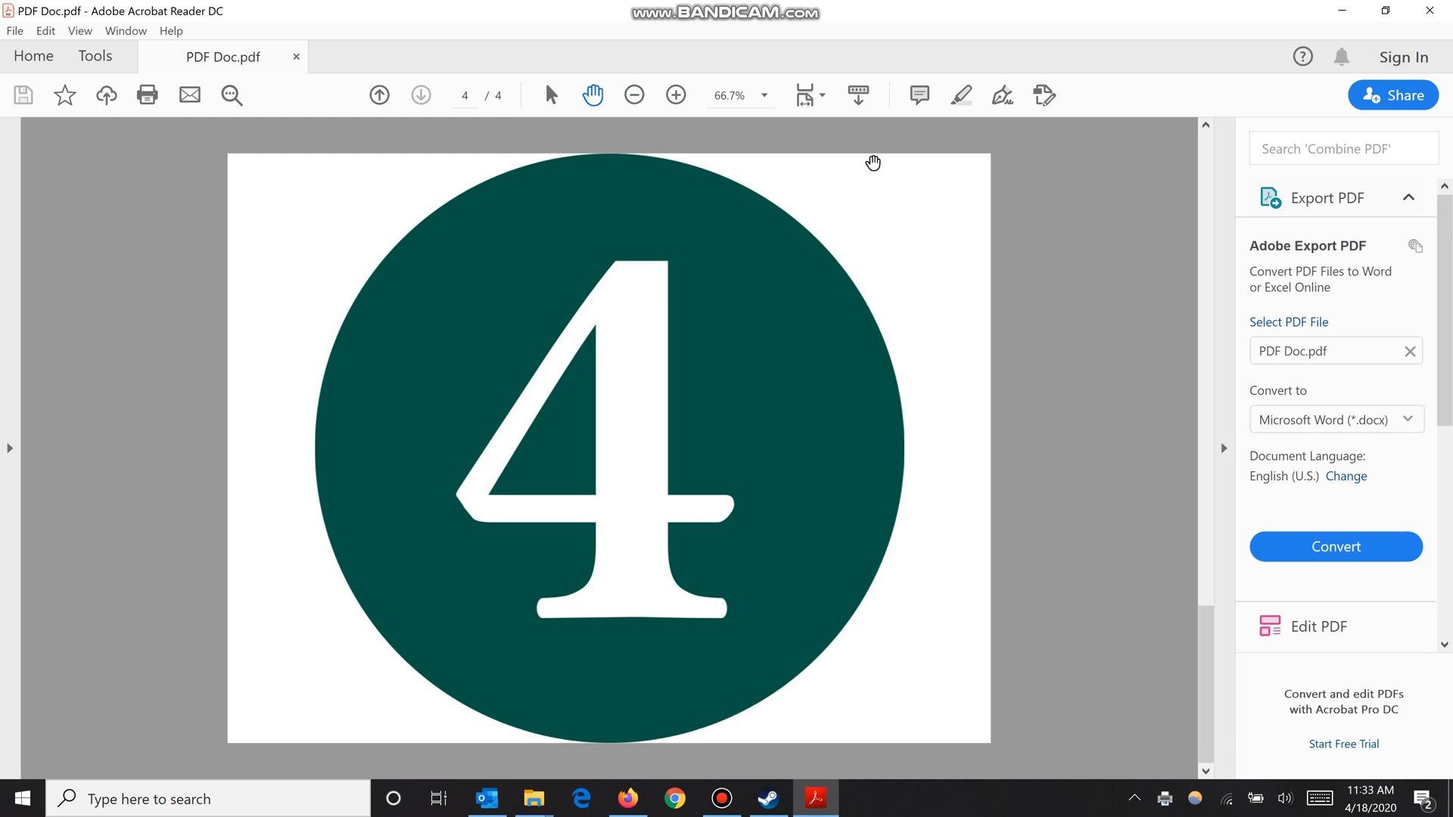